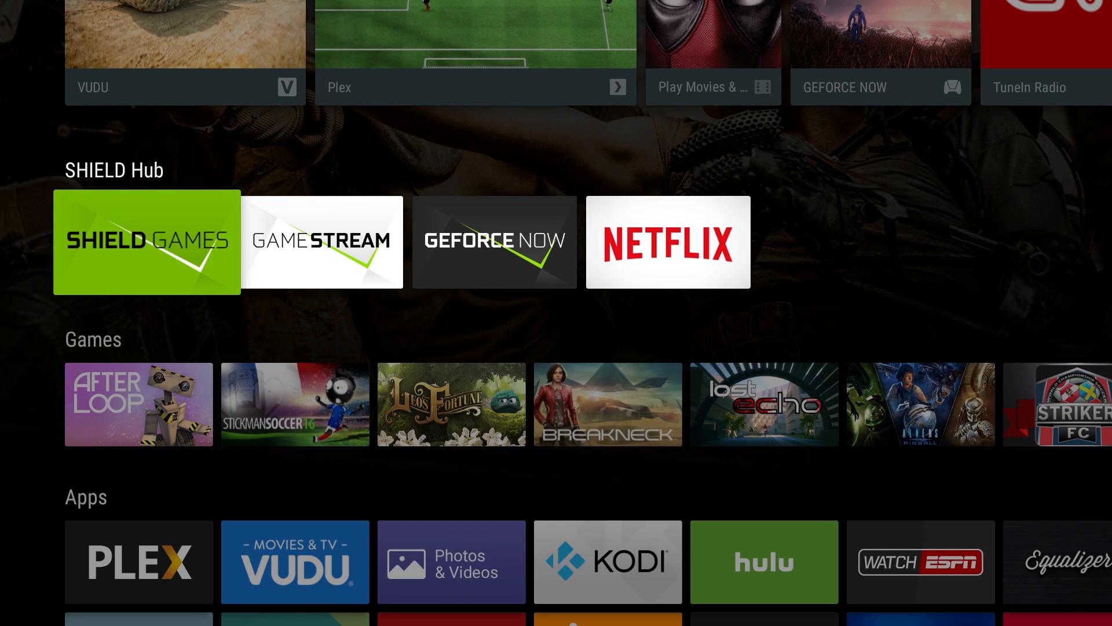
# - Reach the SHIELD device settings from the home screen
pyautogui.scroll(-3)
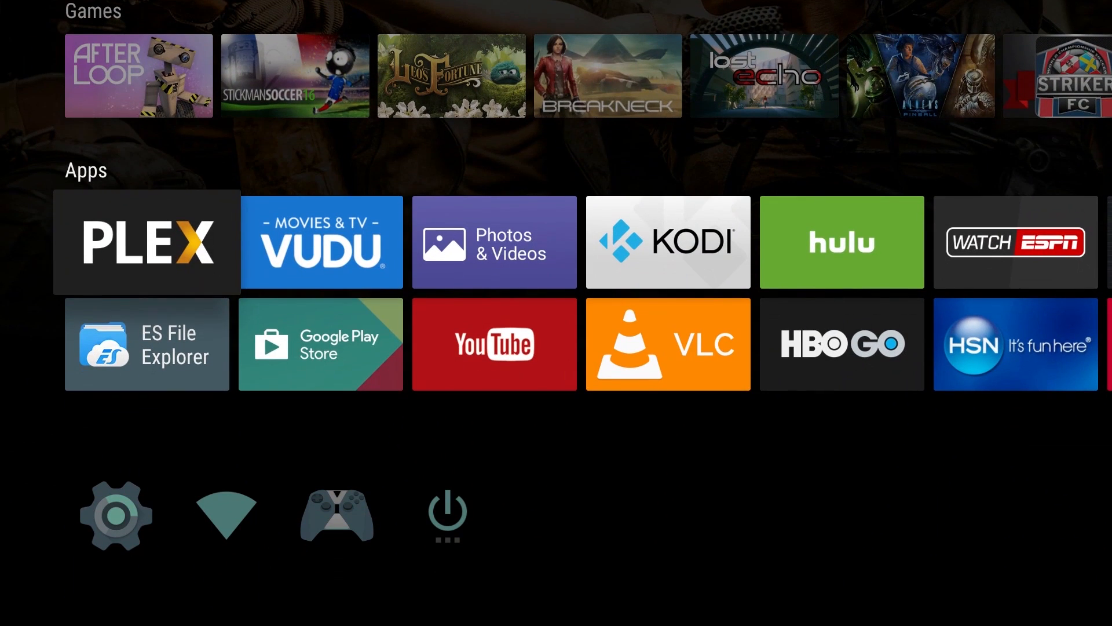
pyautogui.click(320, 344)
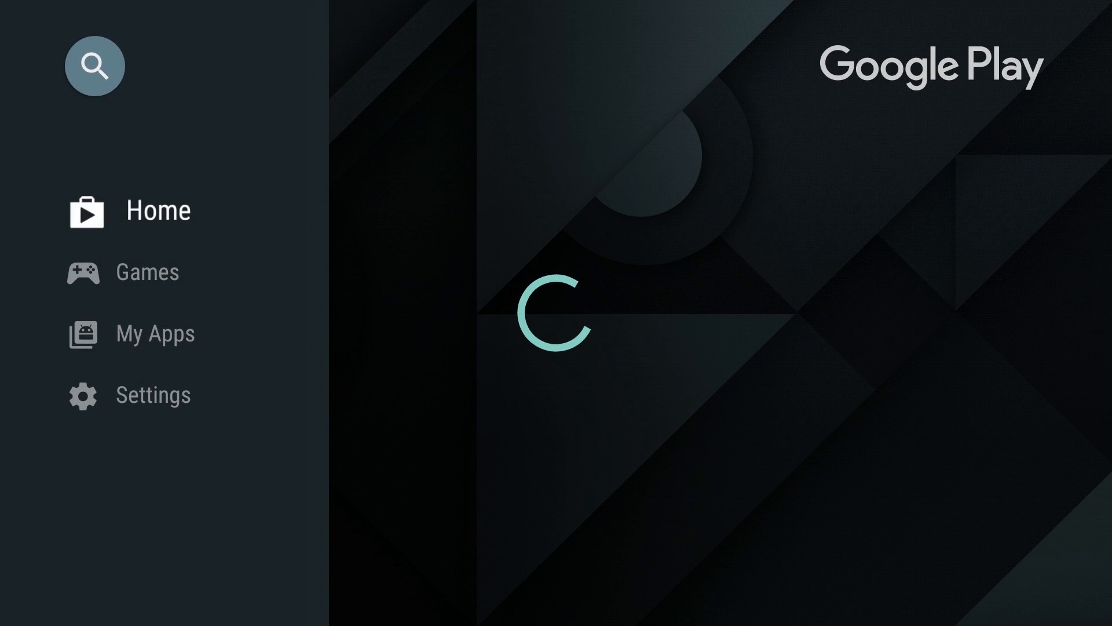
pyautogui.click(174, 334)
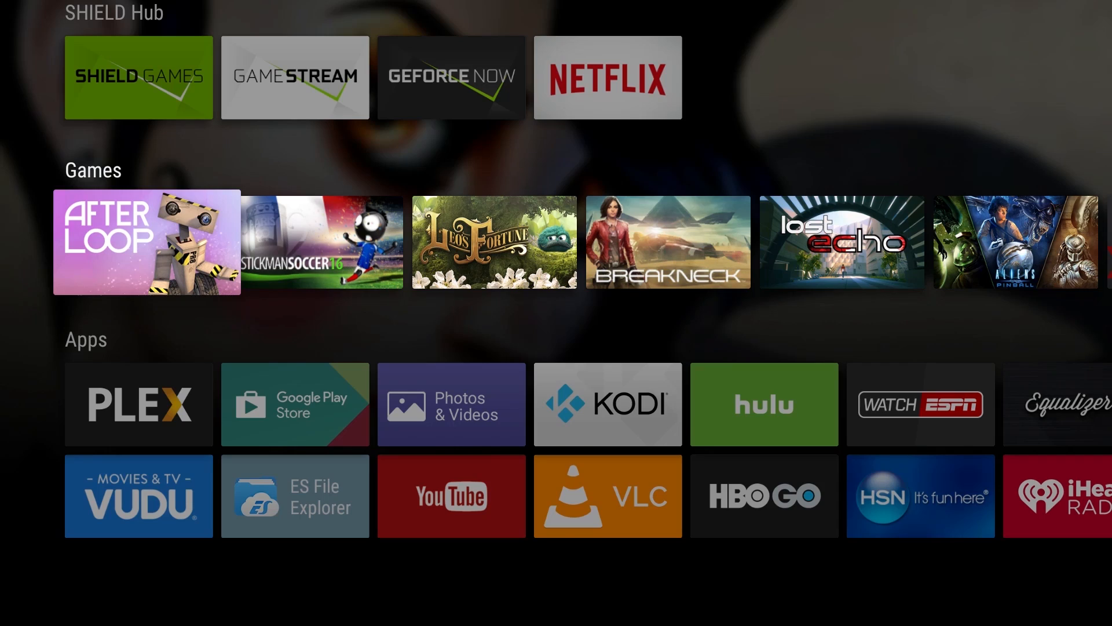
pyautogui.scroll(-3)
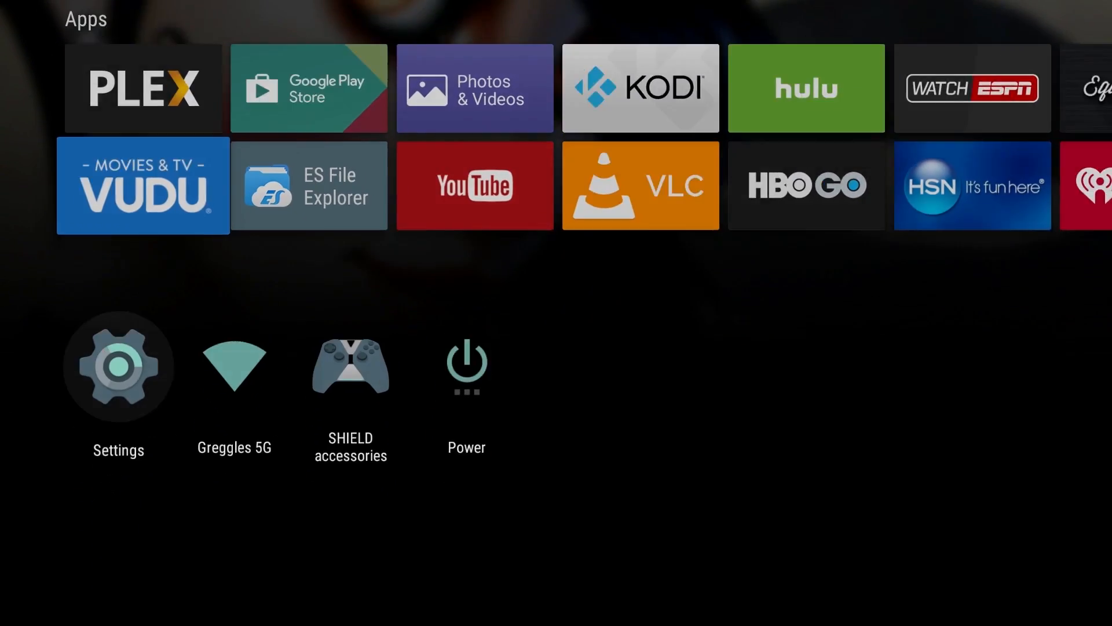
pyautogui.click(117, 367)
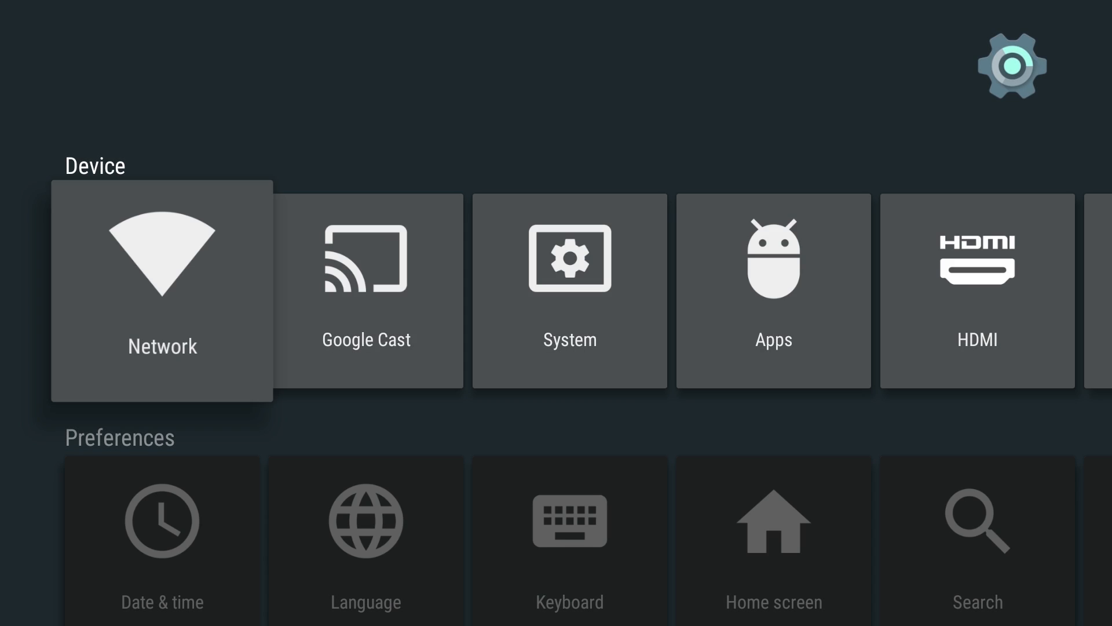
# - Turn on Access SHIELD folders on PC under Storage & reset, showing credentials and IP
pyautogui.hscroll(3)
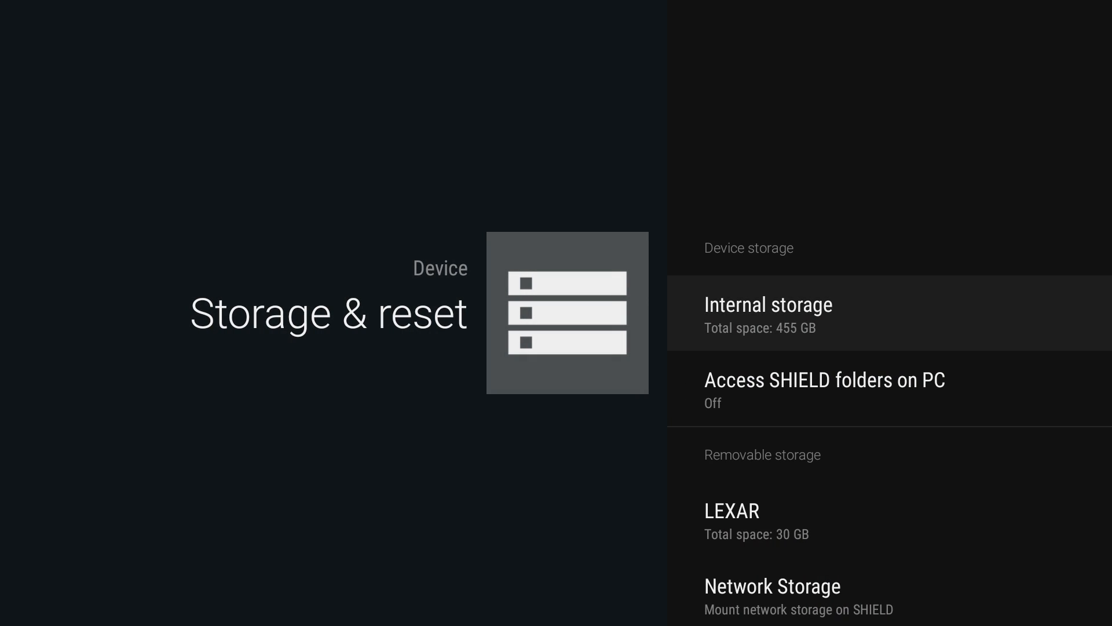
pyautogui.scroll(-3)
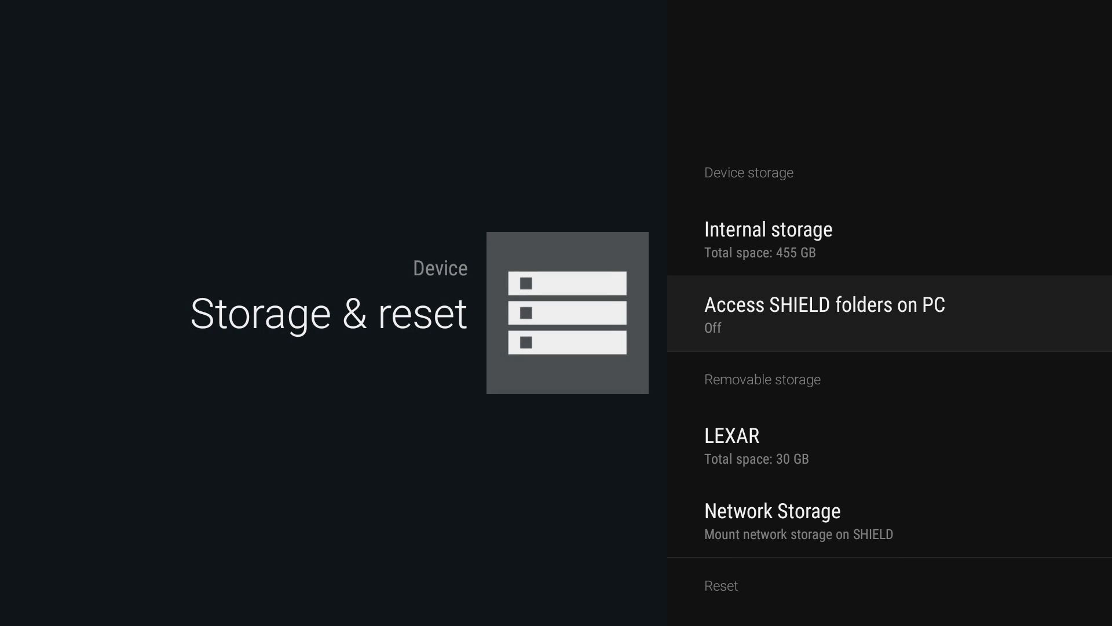
pyautogui.click(825, 315)
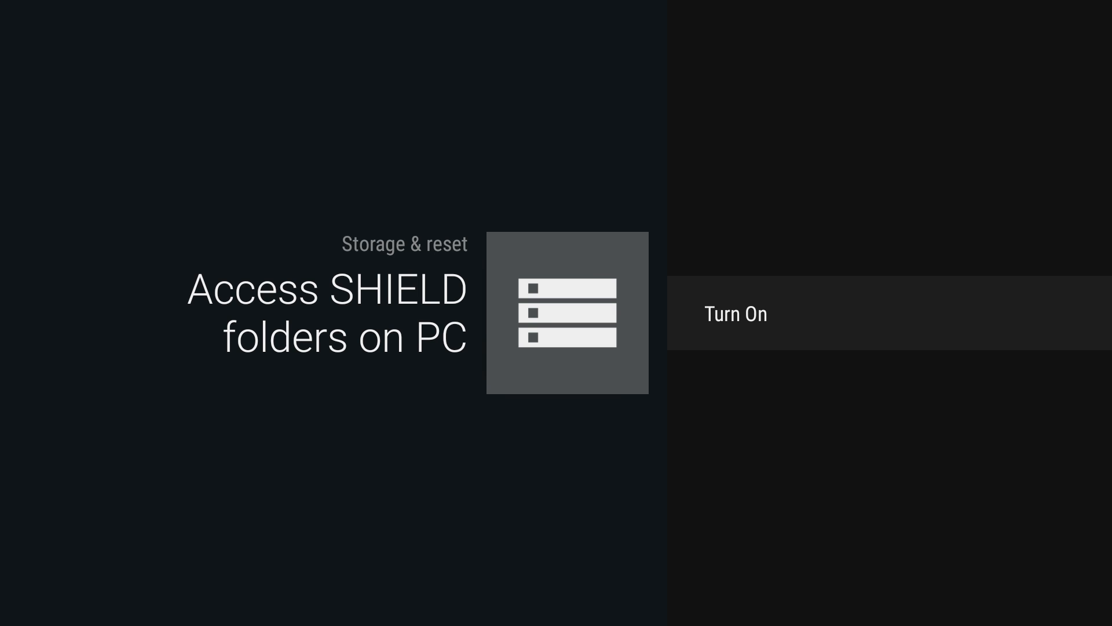
pyautogui.click(736, 314)
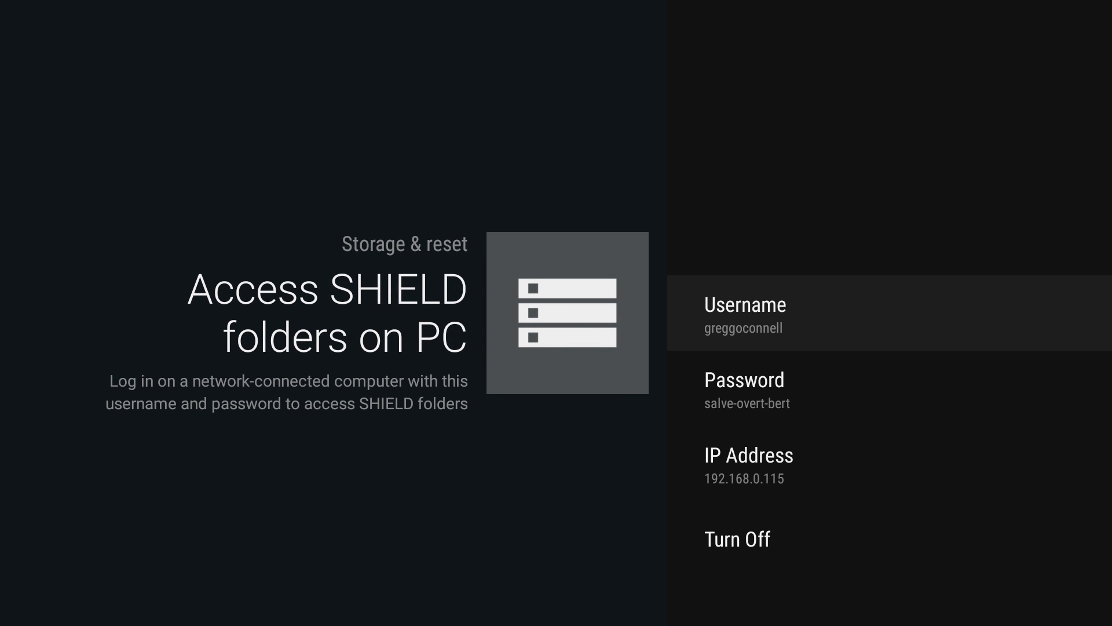
# - Begin entering a new folder-access username with the on-screen keyboard
pyautogui.scroll(-3)
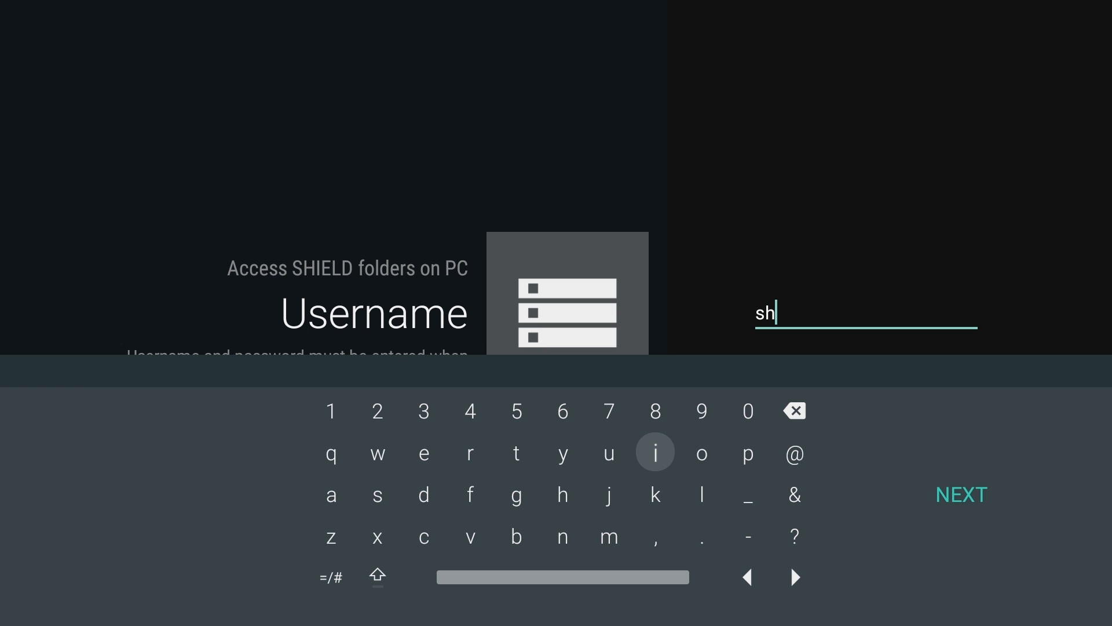
pyautogui.write('ie')
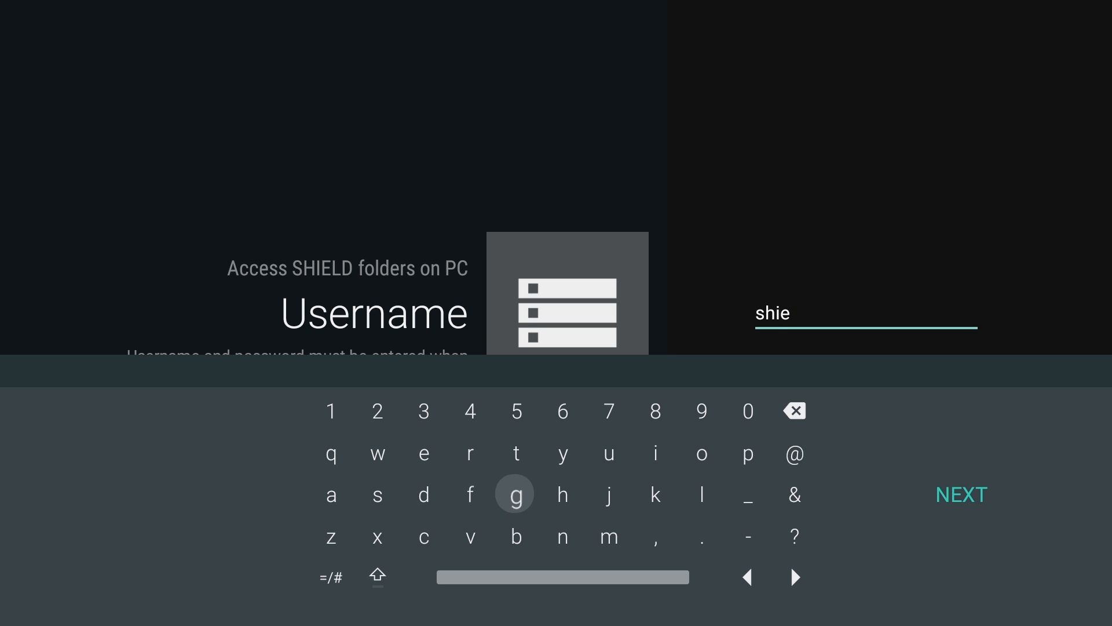
pyautogui.click(961, 494)
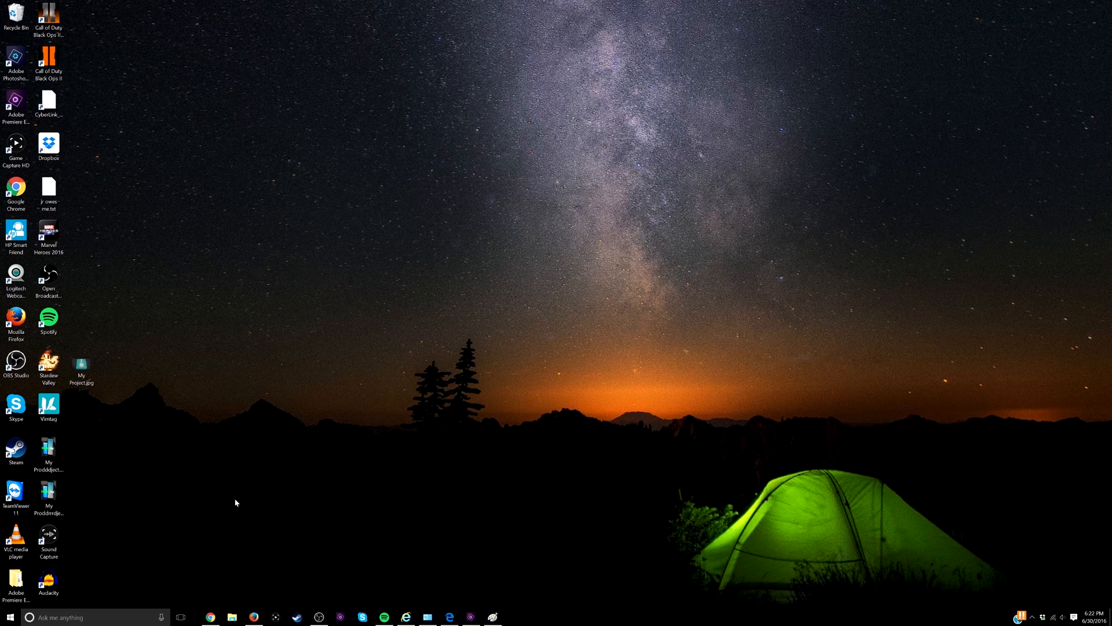
pyautogui.moveTo(239, 566)
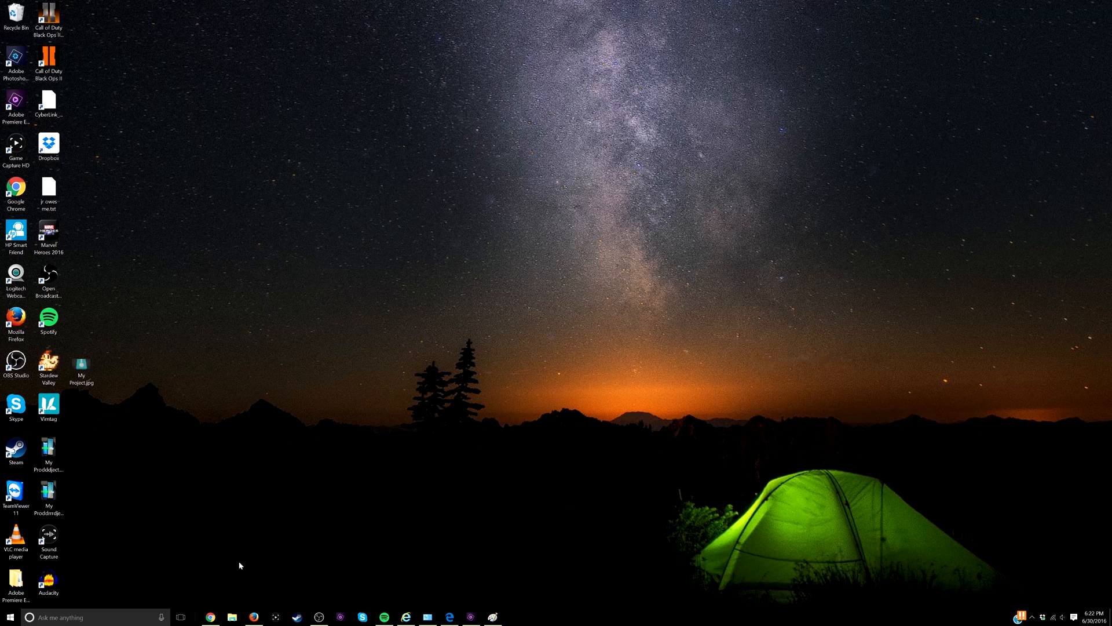
# - Connect to the SHIELD device under Network in Windows File Explorer
pyautogui.click(231, 616)
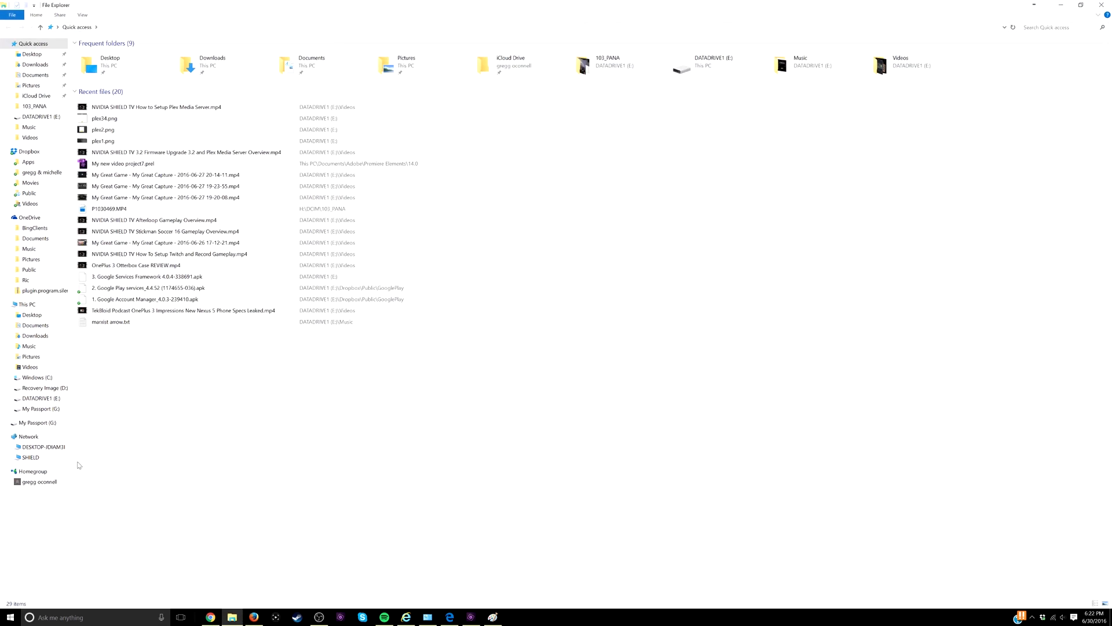
pyautogui.click(28, 435)
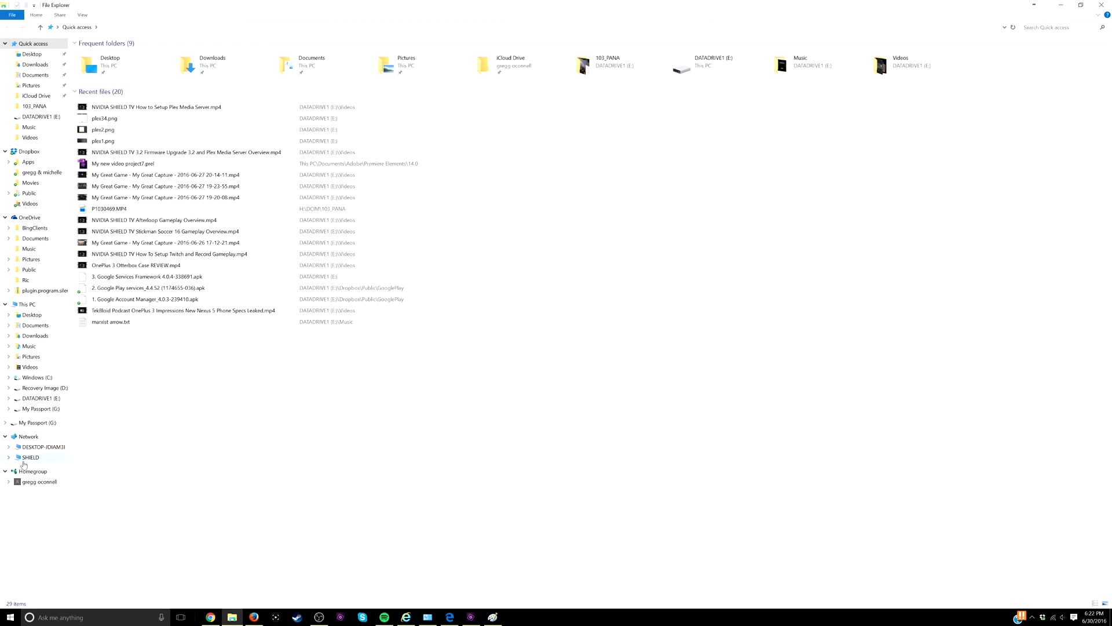
pyautogui.click(31, 457)
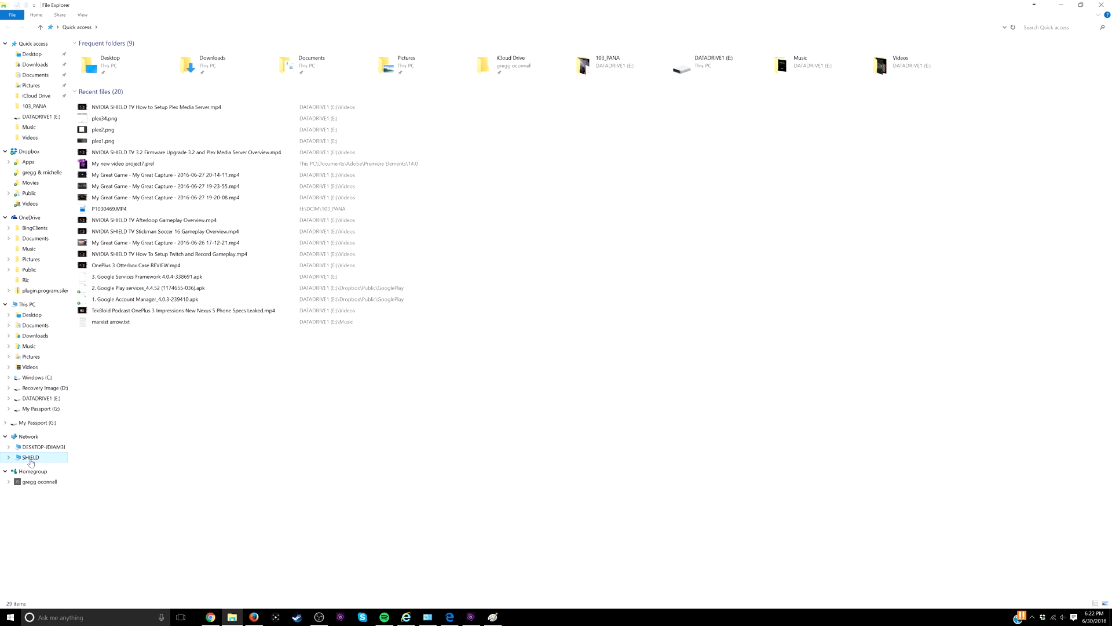
pyautogui.click(29, 457)
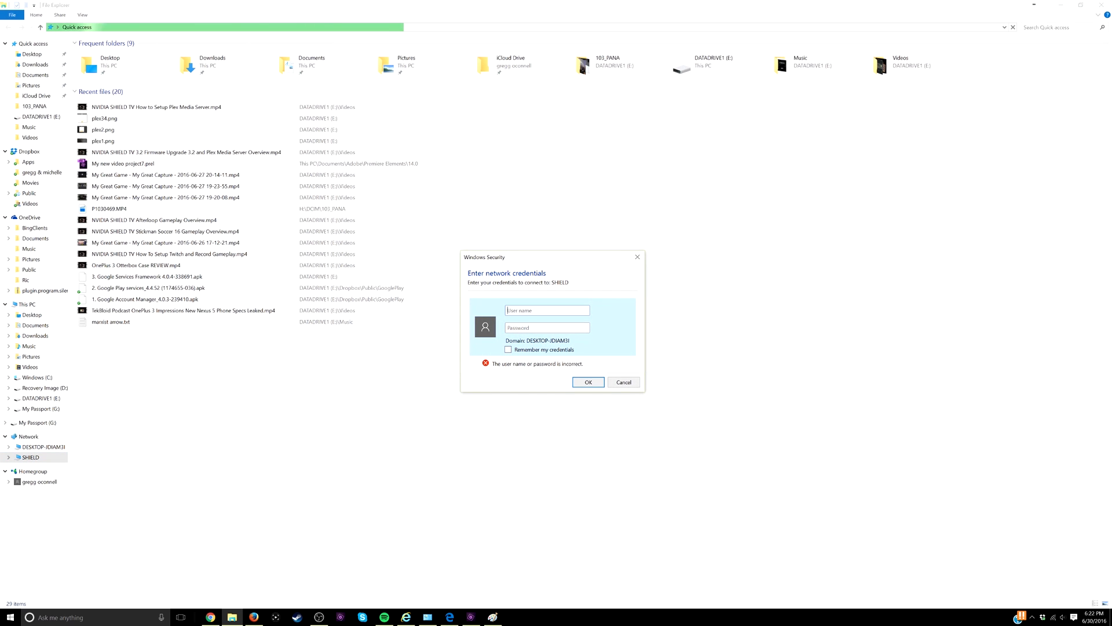
# - Sign in to SHIELD with the new username and password, remembering the credentials
pyautogui.write('shield')
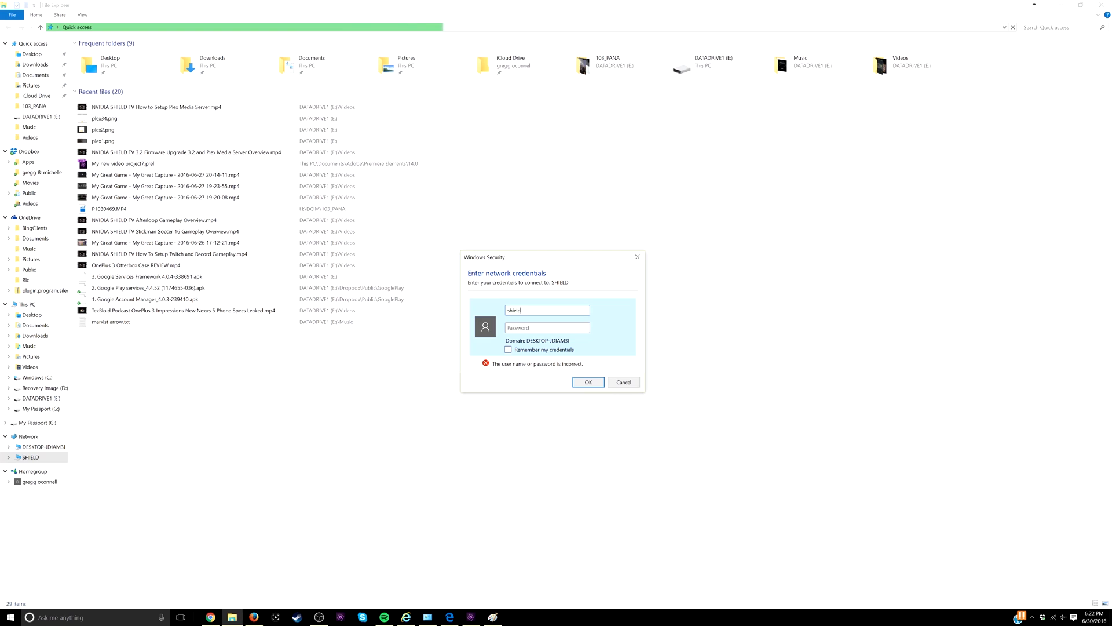
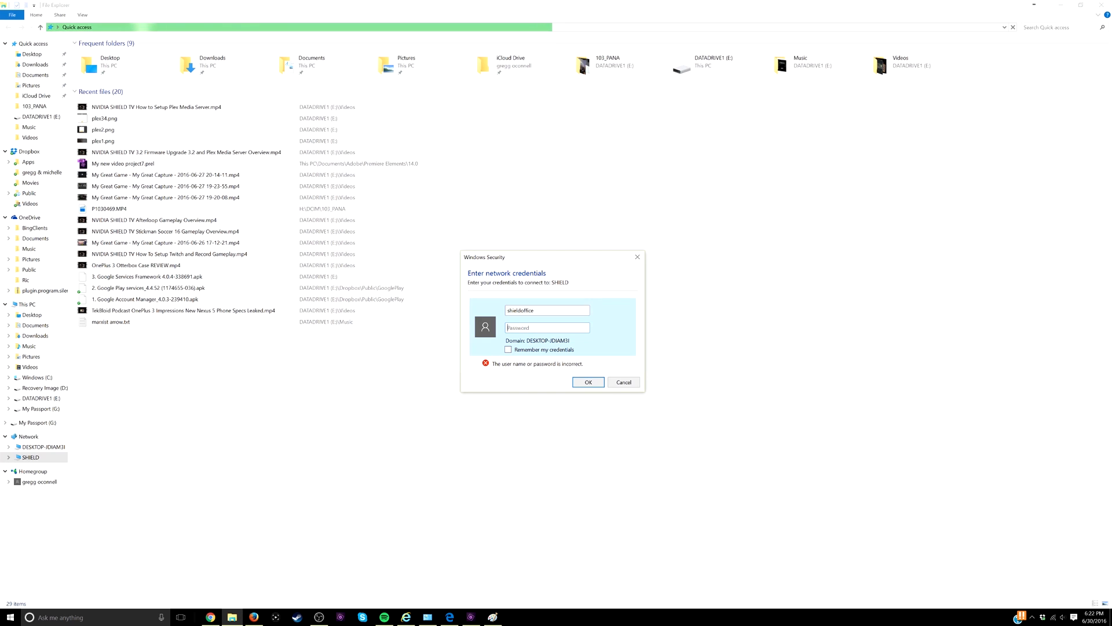
pyautogui.write('password')
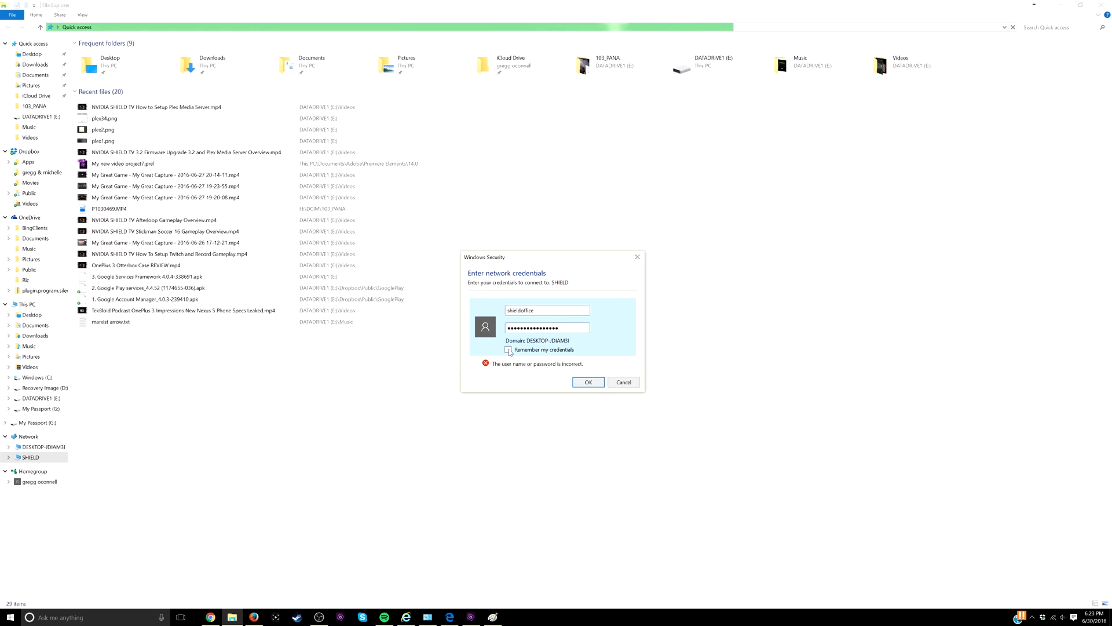
pyautogui.click(588, 382)
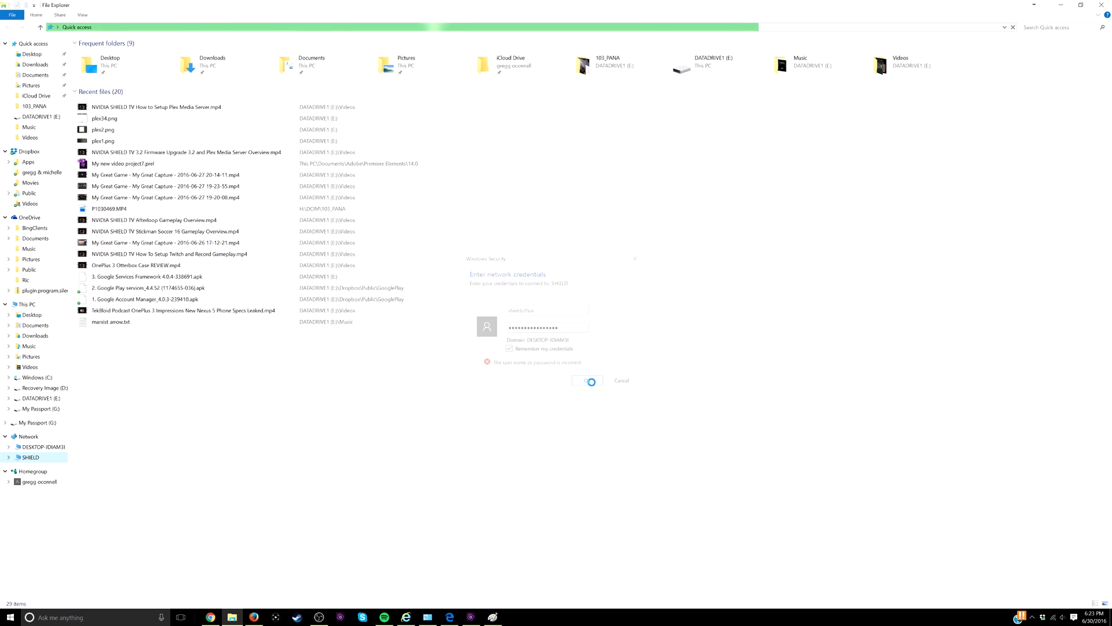
# - Browse the SHIELD's sdcard1 share, then return to the list of shares
pyautogui.click(588, 380)
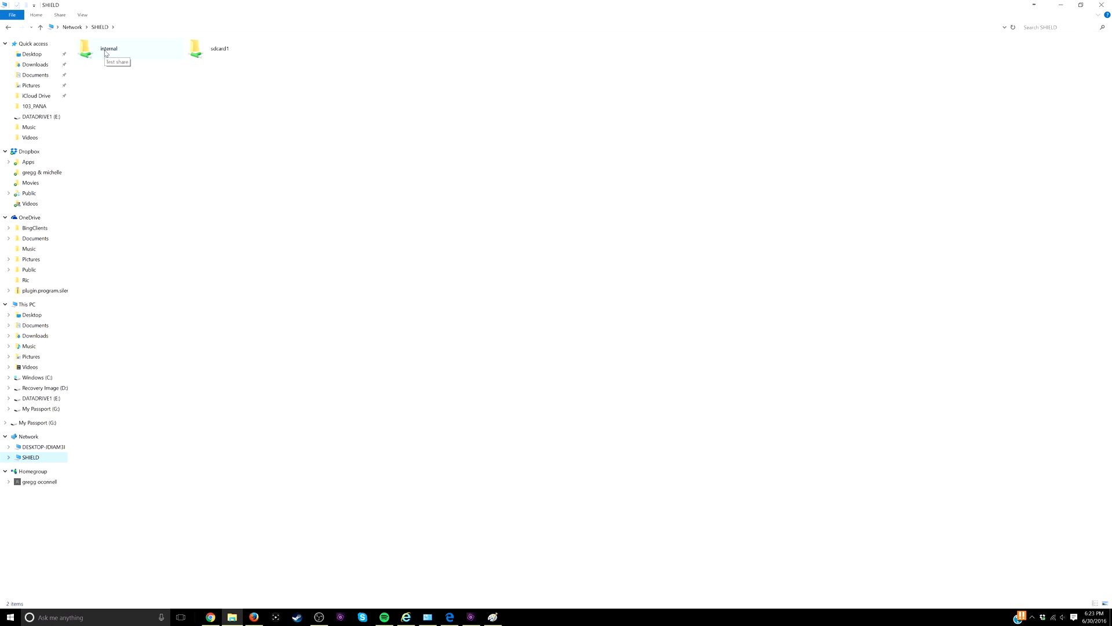
pyautogui.click(219, 48)
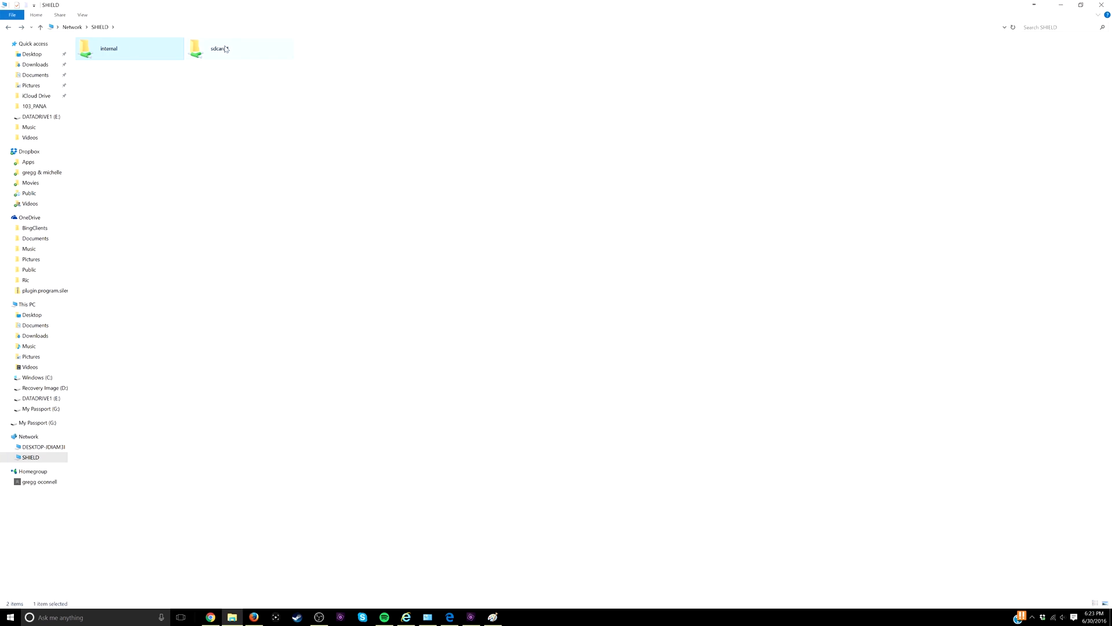
pyautogui.doubleClick(218, 49)
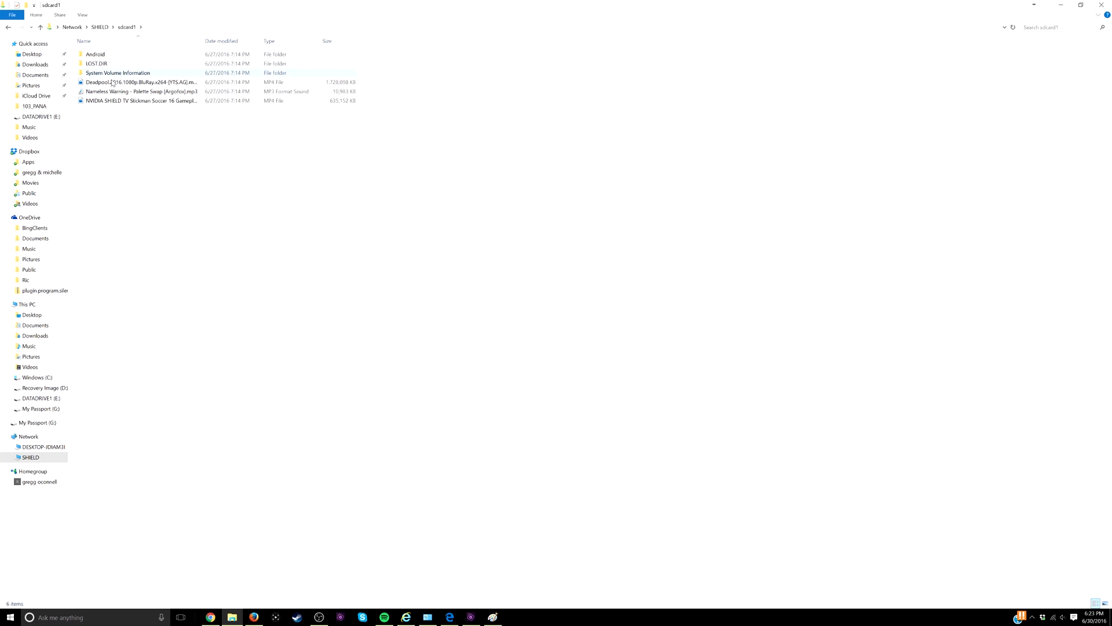
pyautogui.click(142, 81)
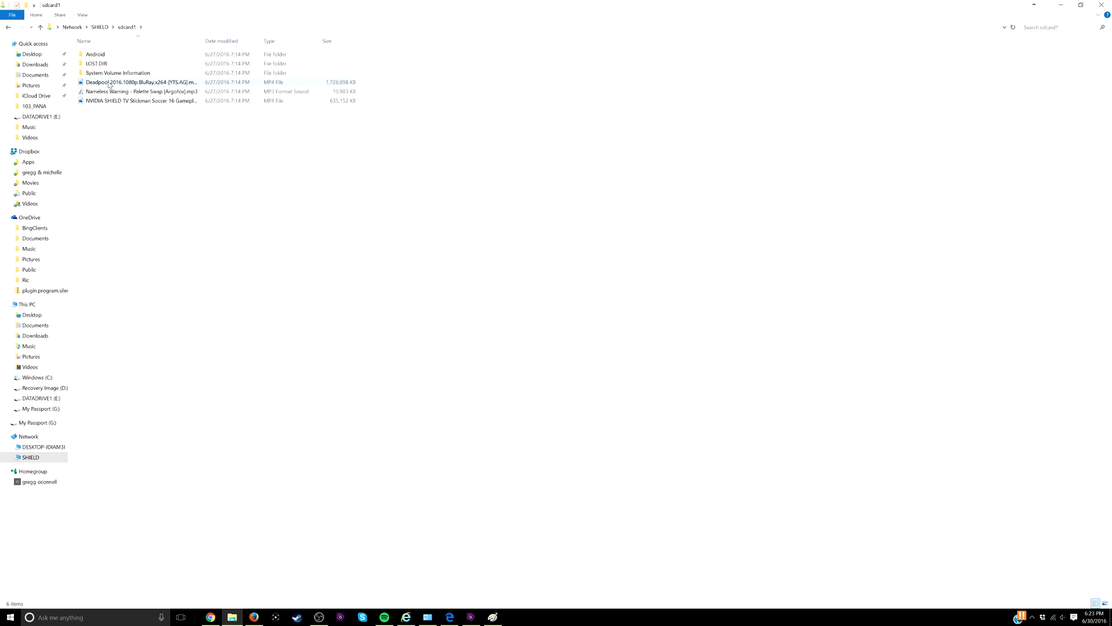
pyautogui.moveTo(142, 82)
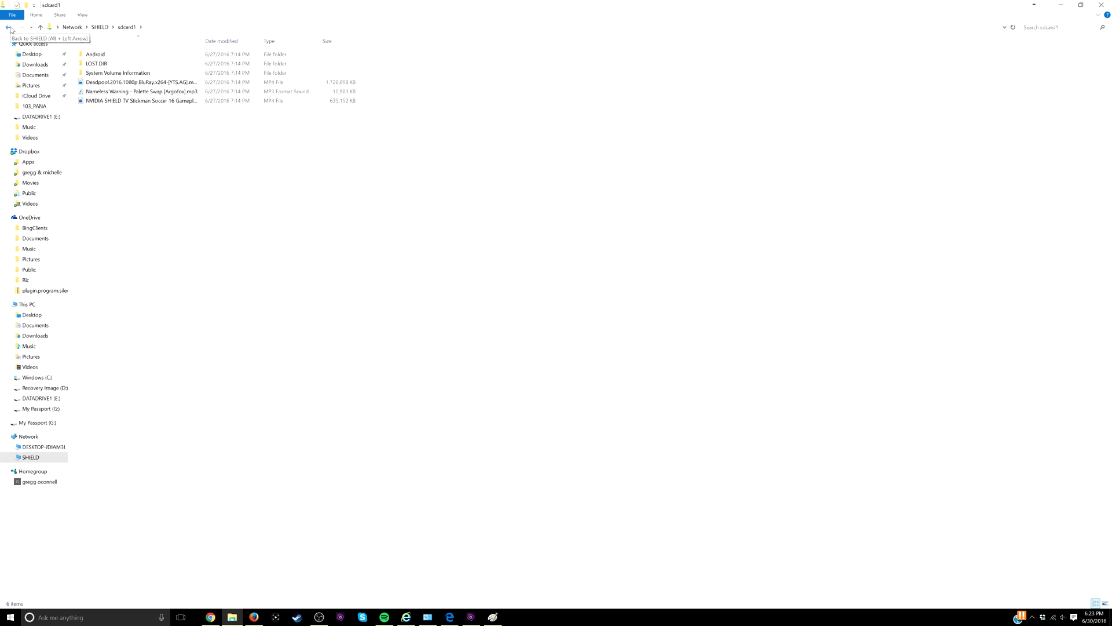
pyautogui.click(8, 28)
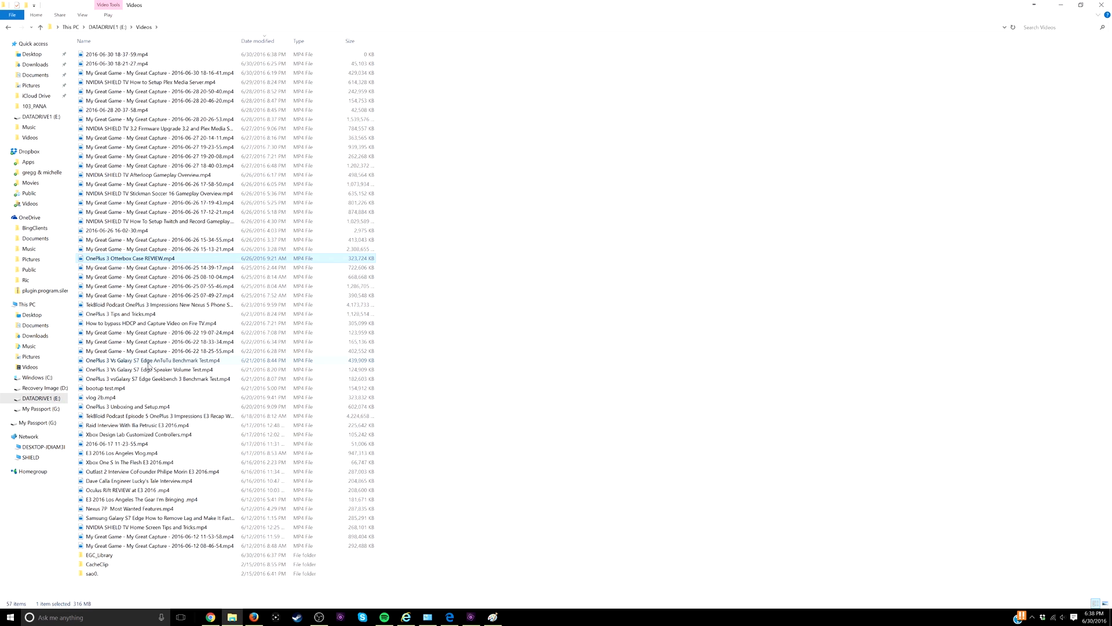
pyautogui.moveTo(118, 454)
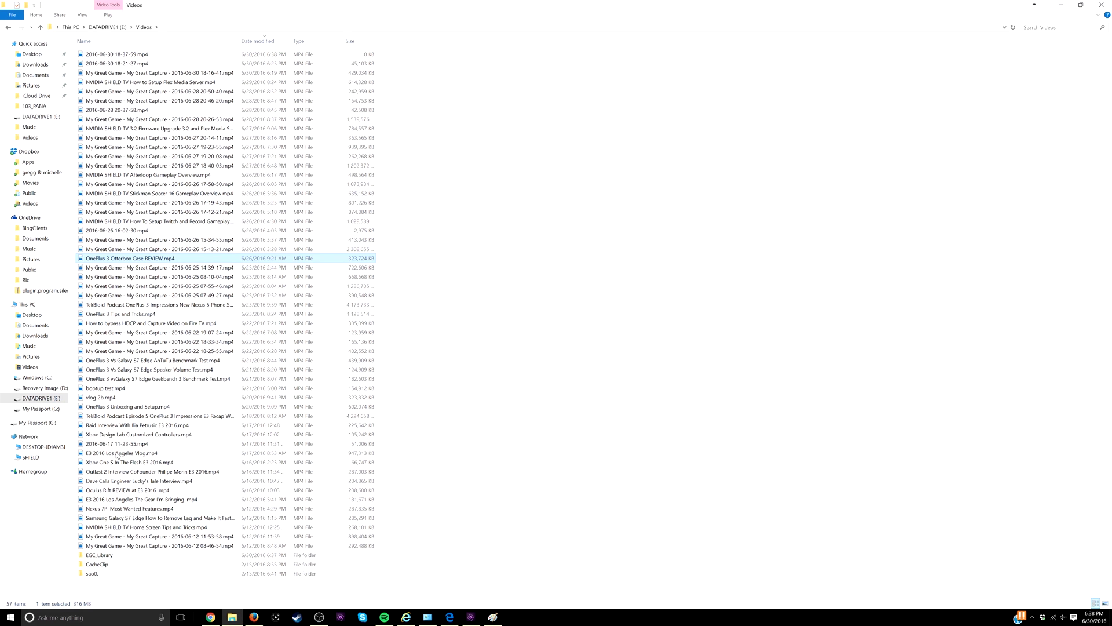
# - Reopen the SHIELD share and its sdcard1 storage, now showing a videos folder
pyautogui.click(29, 457)
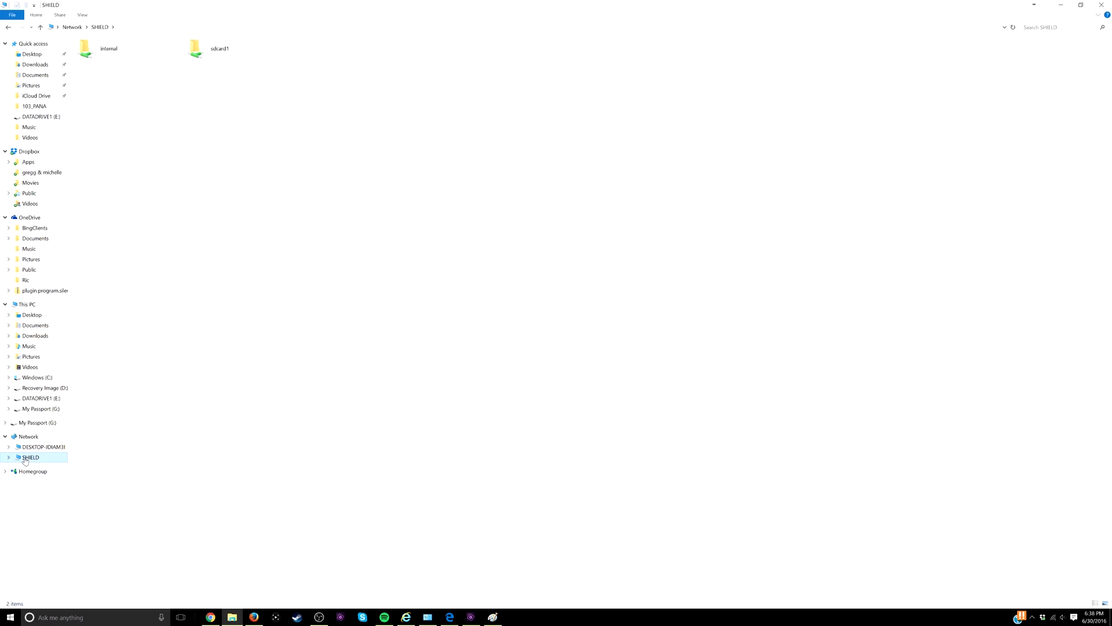
pyautogui.moveTo(108, 48)
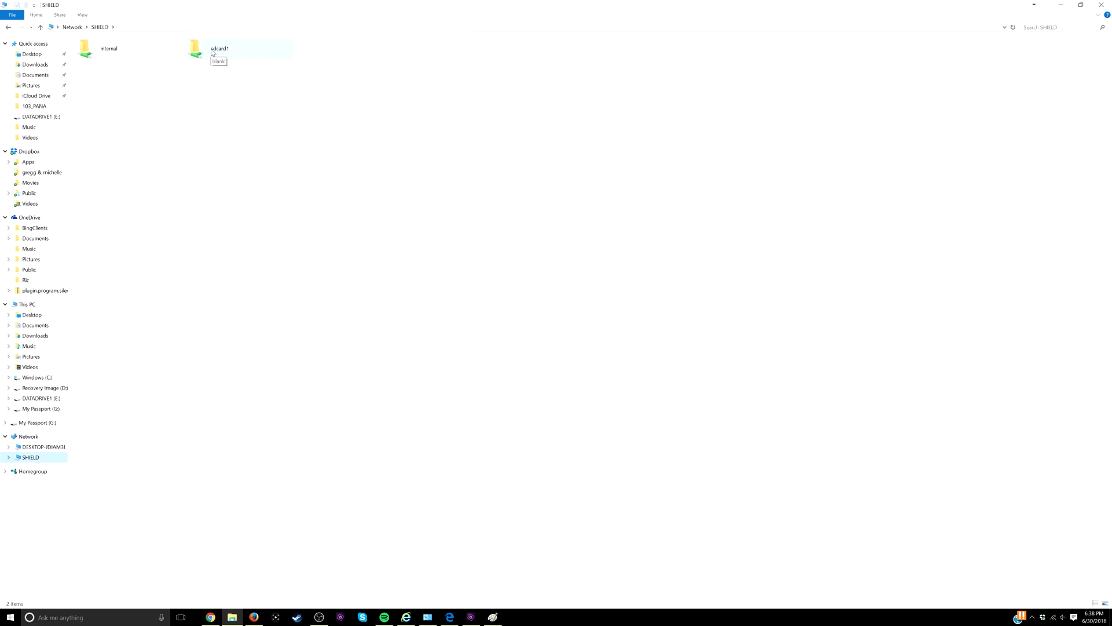
pyautogui.doubleClick(219, 48)
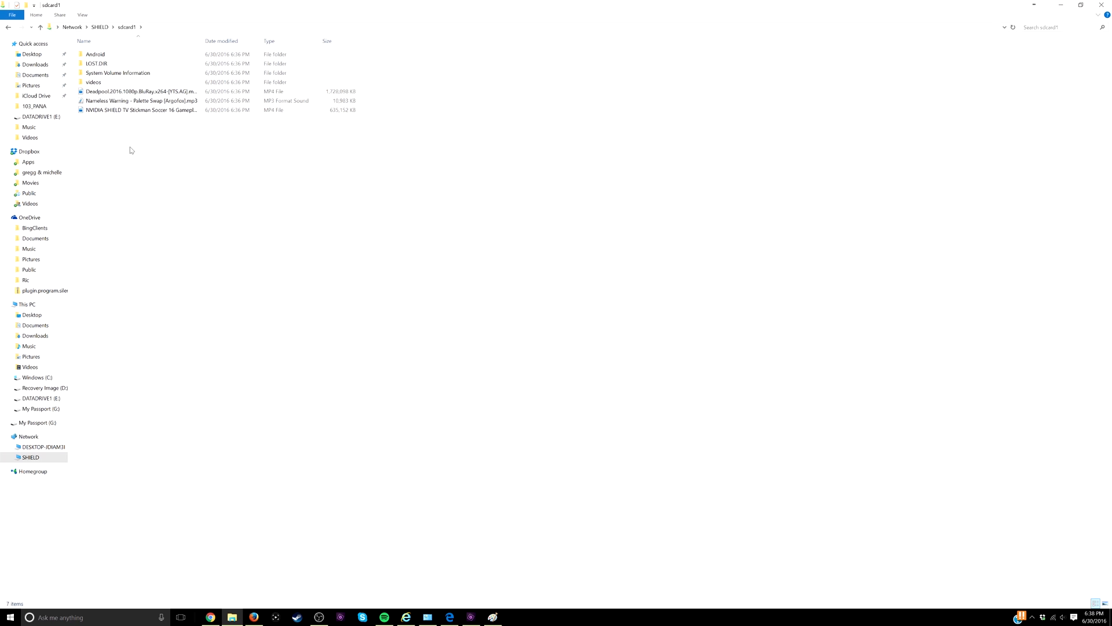
pyautogui.moveTo(161, 208)
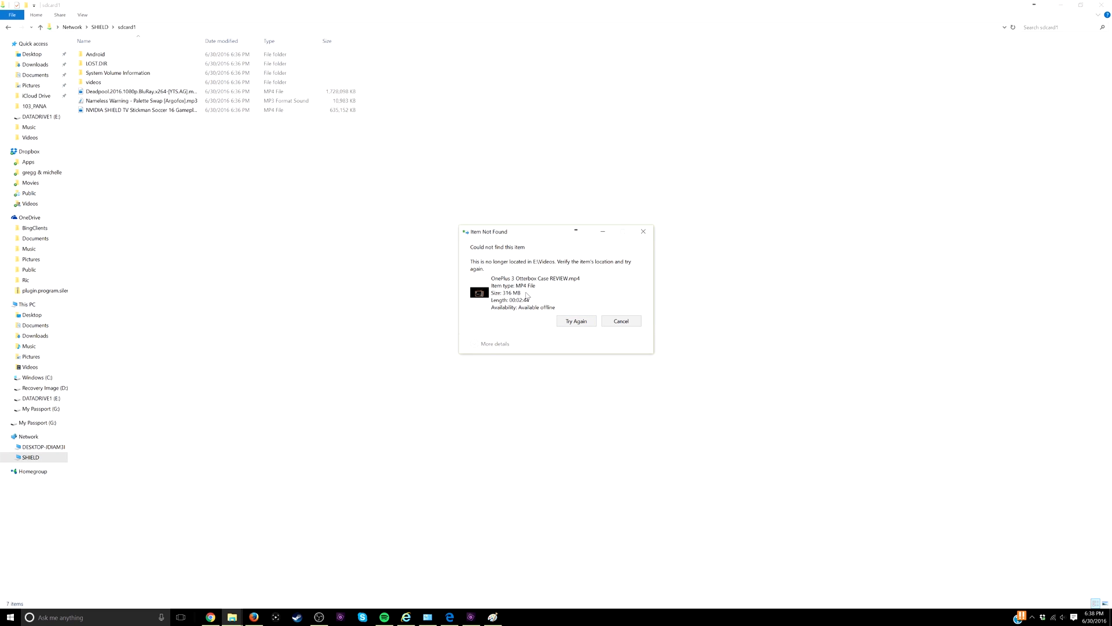
pyautogui.moveTo(620, 259)
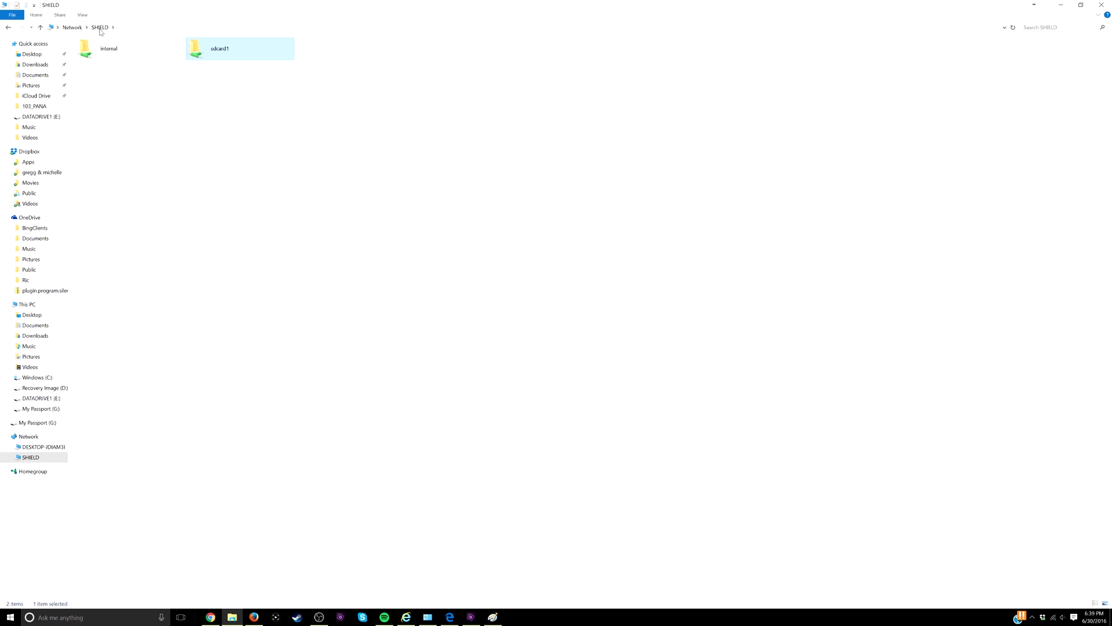
# - Paste the OnePlus 3 Otterbox review video into internal Movies, replacing the existing file
pyautogui.doubleClick(108, 49)
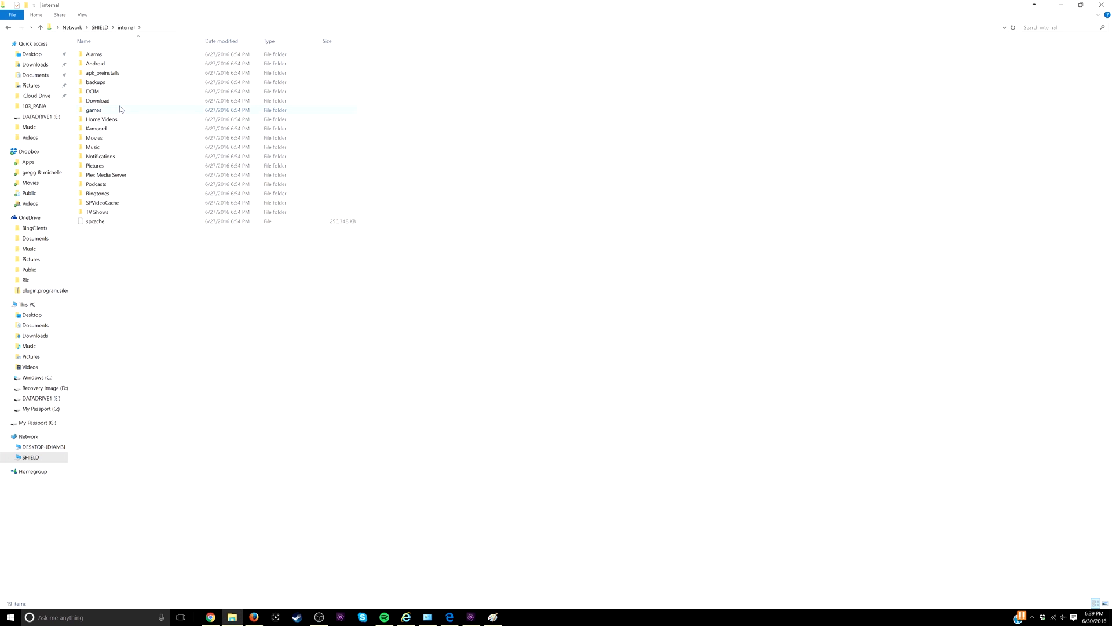
pyautogui.doubleClick(94, 138)
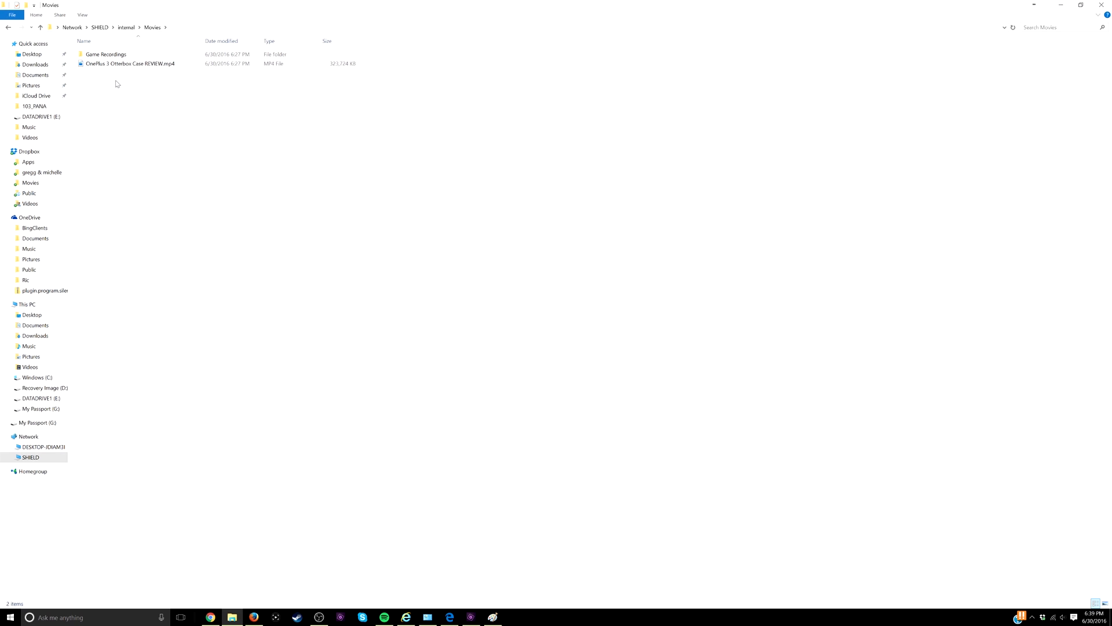
pyautogui.rightClick(117, 84)
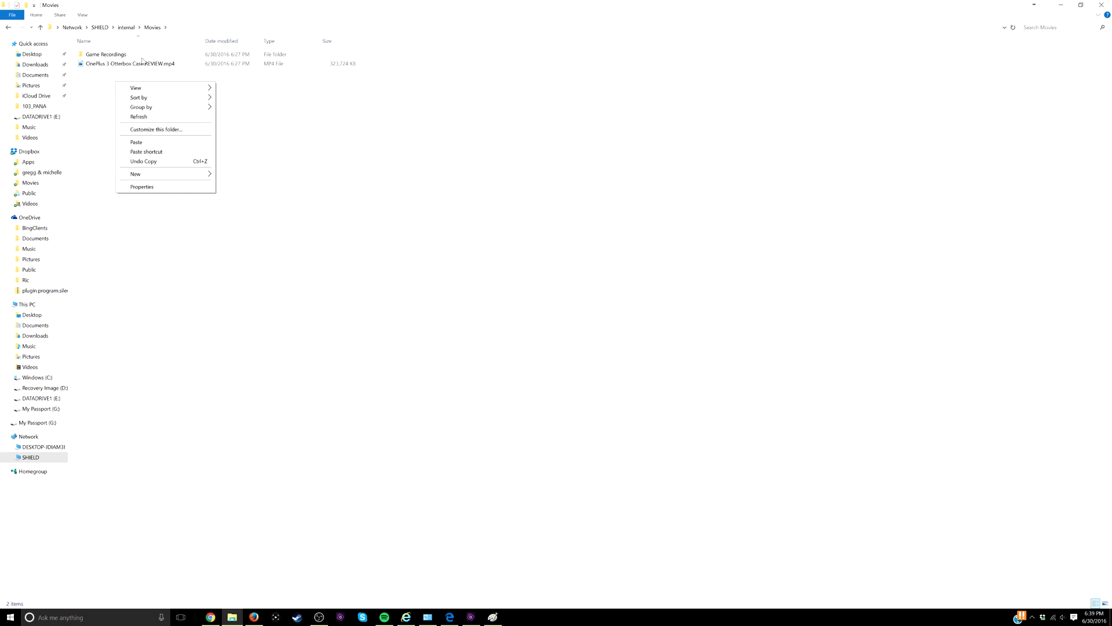
pyautogui.click(136, 142)
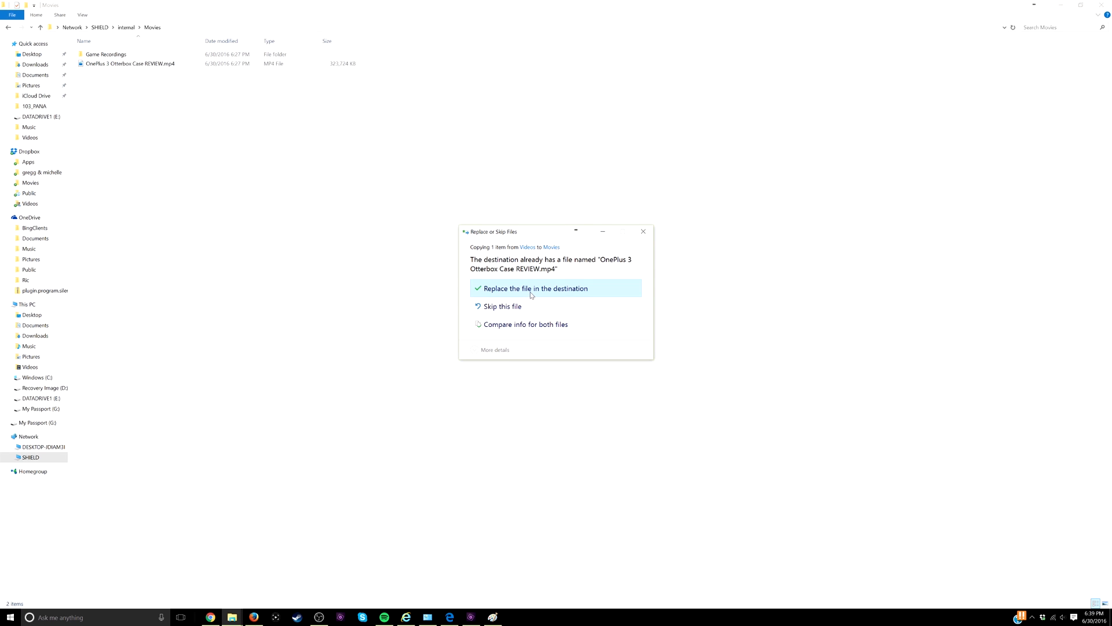
pyautogui.click(535, 288)
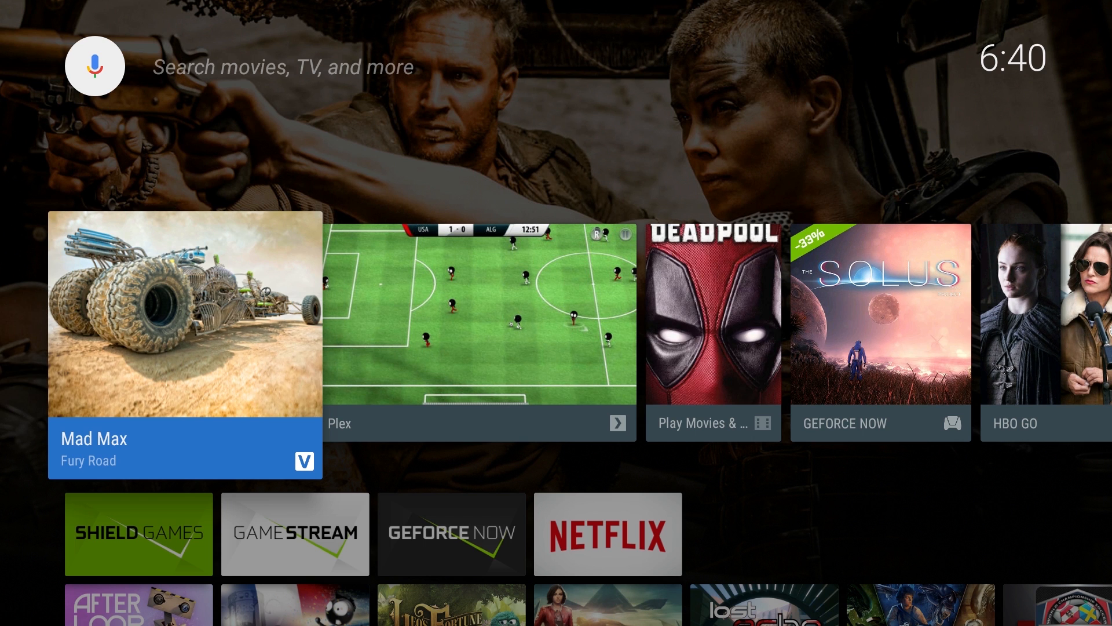
# - Launch ES File Explorer from the Apps row
pyautogui.scroll(-3)
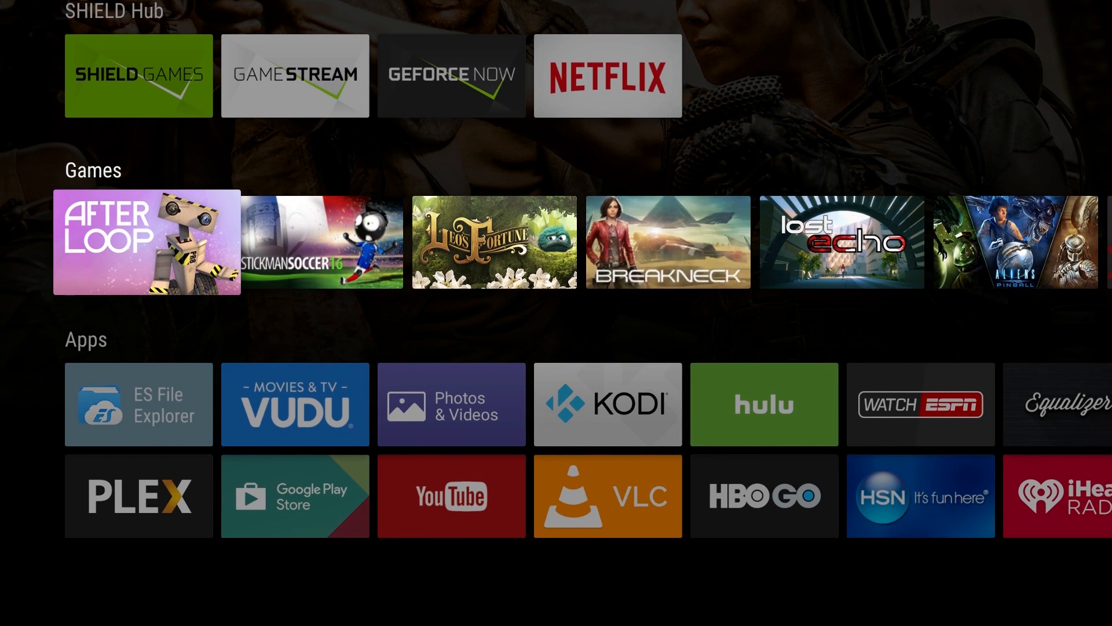
pyautogui.click(138, 404)
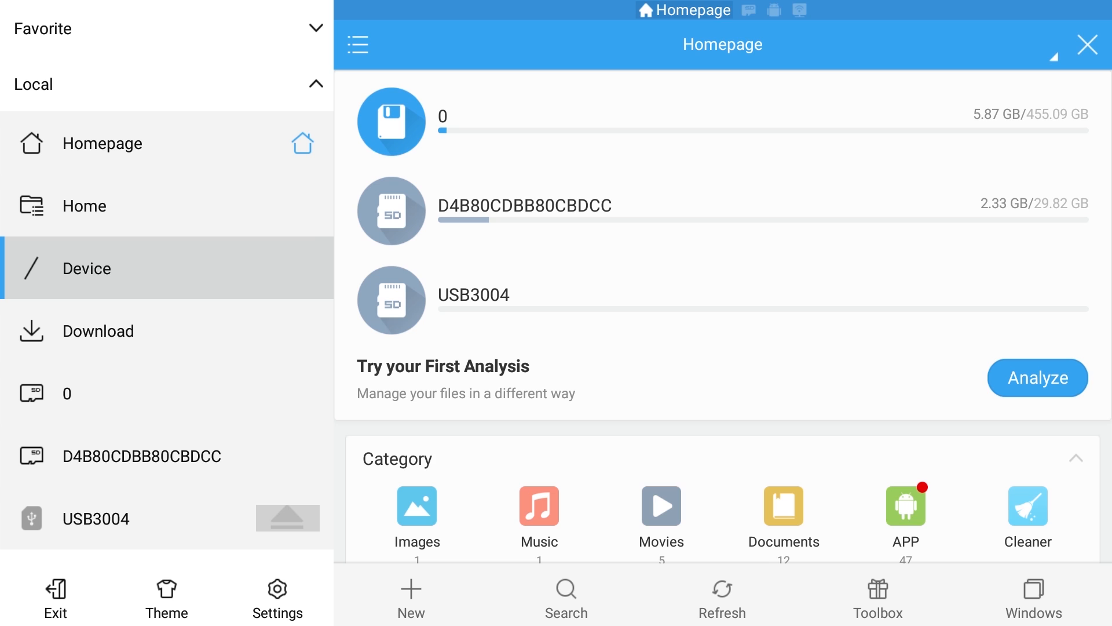
# - Browse the device root and enter the sdcard folder toward Movies
pyautogui.click(86, 268)
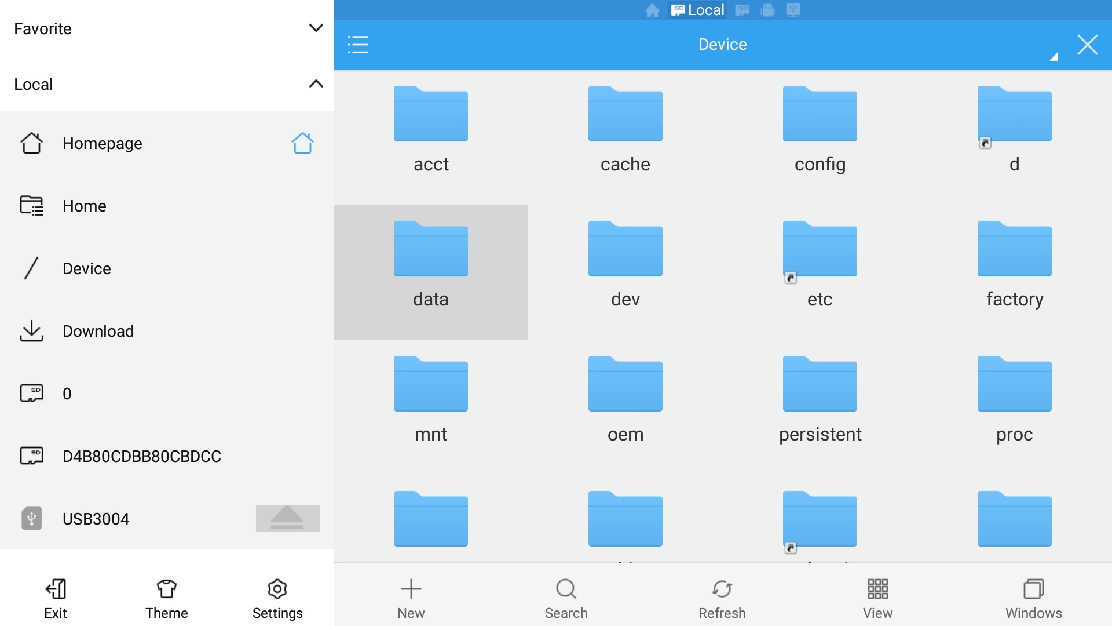
pyautogui.click(625, 386)
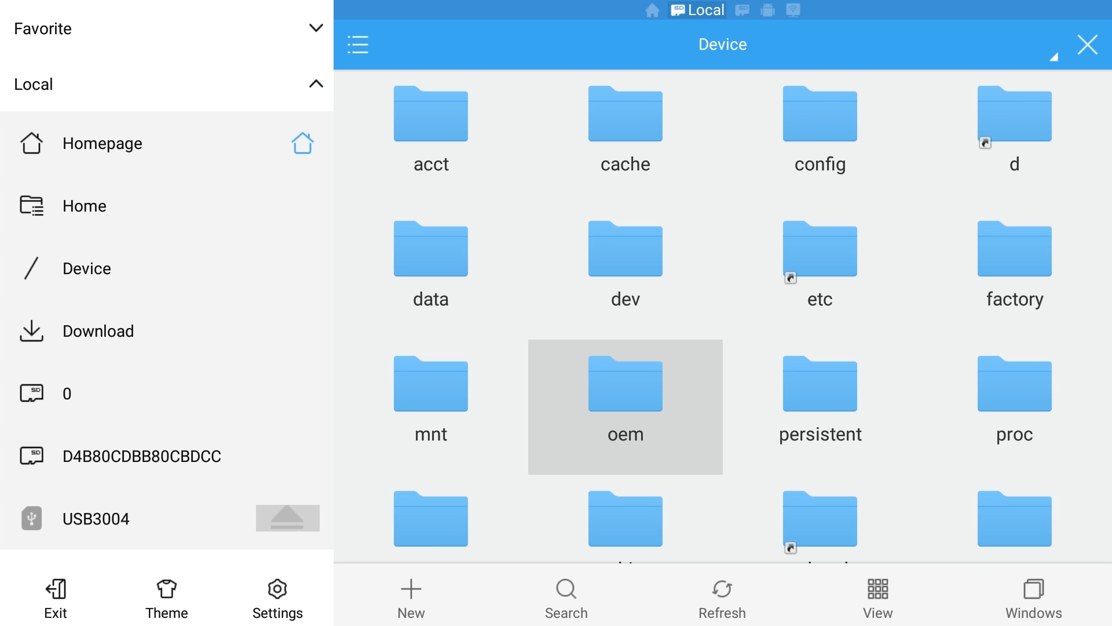
pyautogui.scroll(-3)
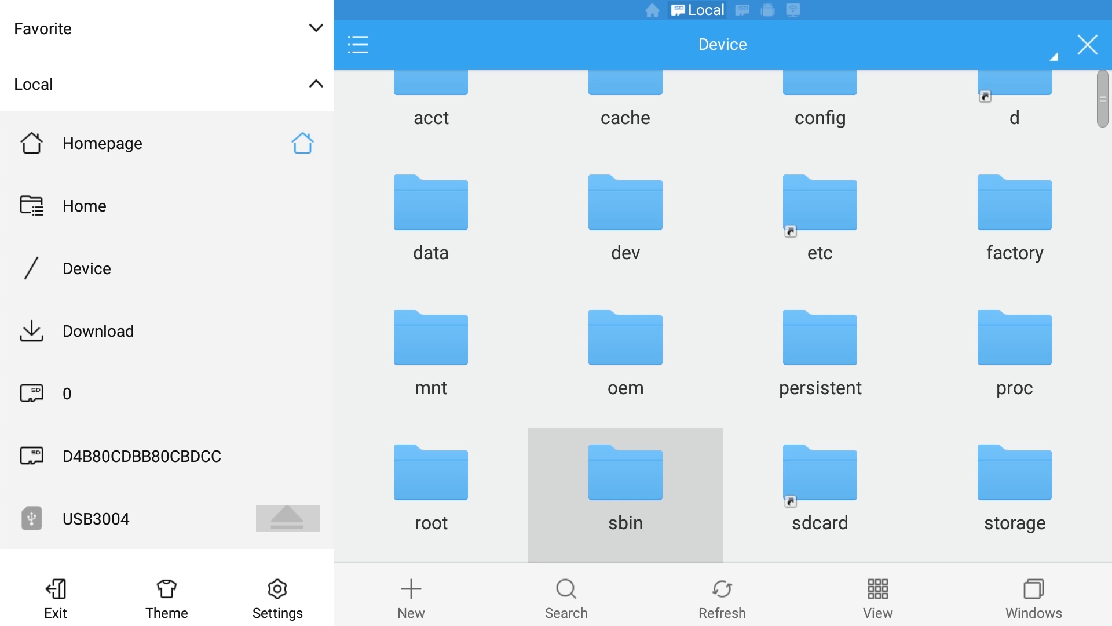
pyautogui.scroll(-3)
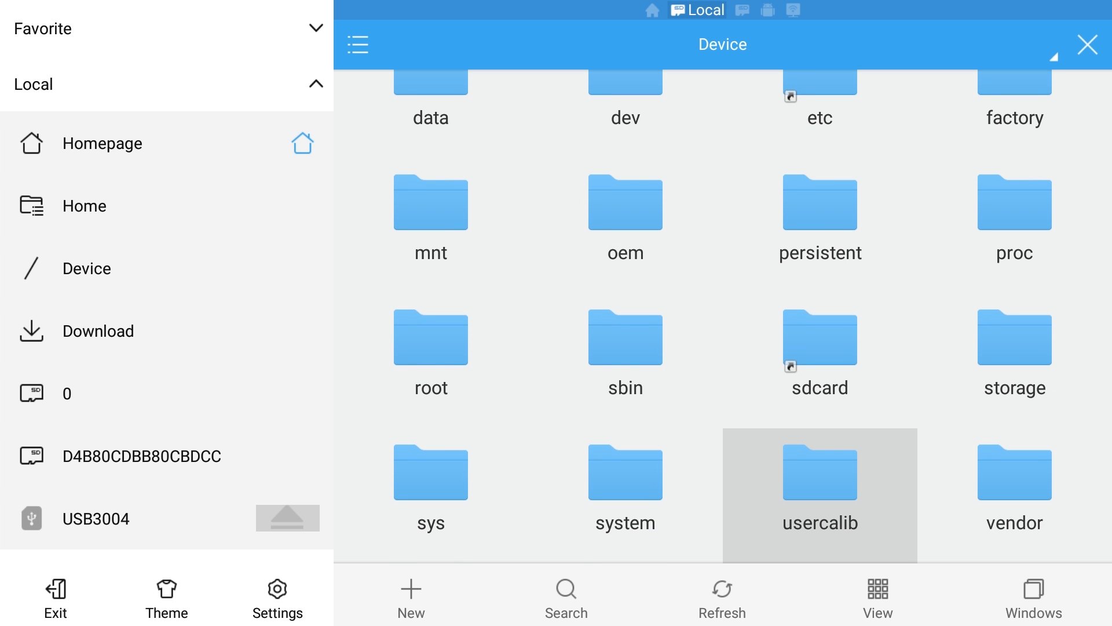
pyautogui.click(819, 337)
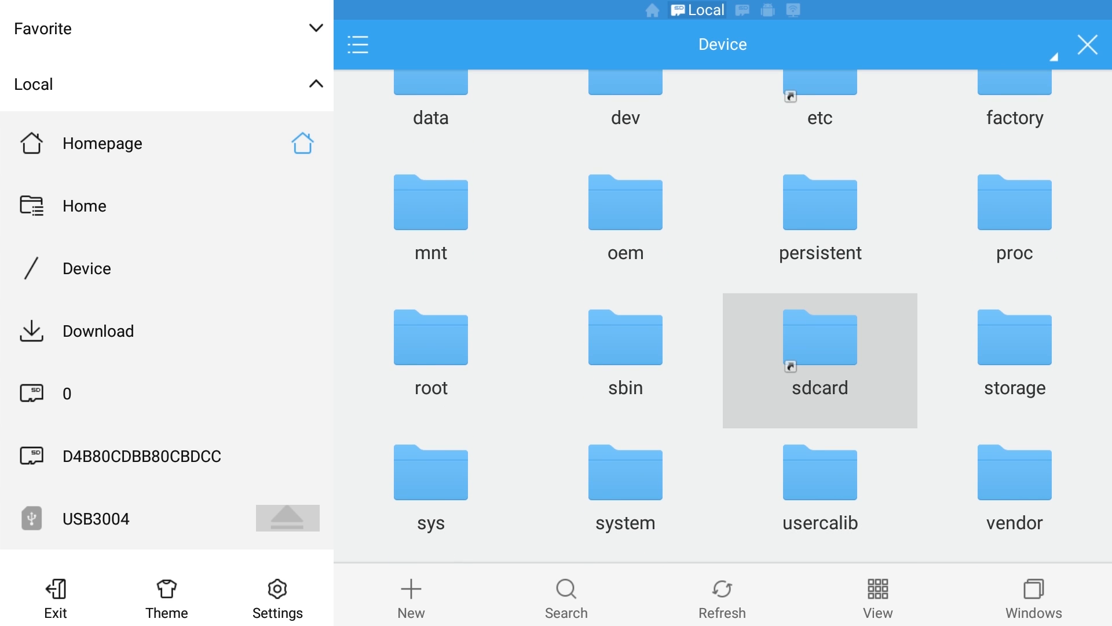
pyautogui.doubleClick(819, 337)
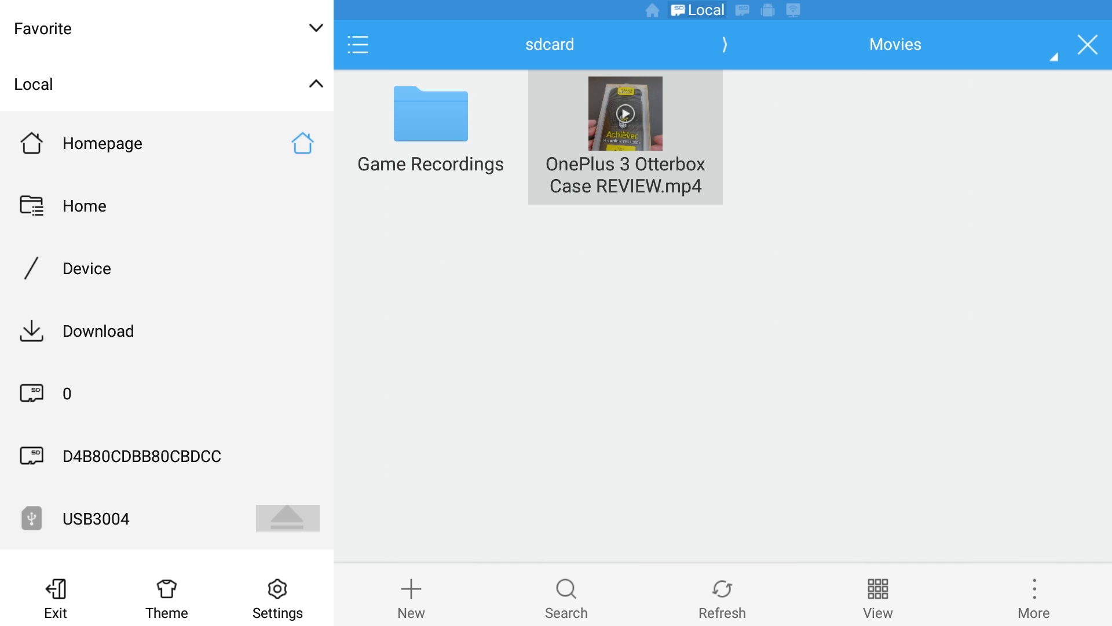
# - Select and cut the OnePlus 3 Otterbox review video, heading toward the USB drive
pyautogui.click(625, 113)
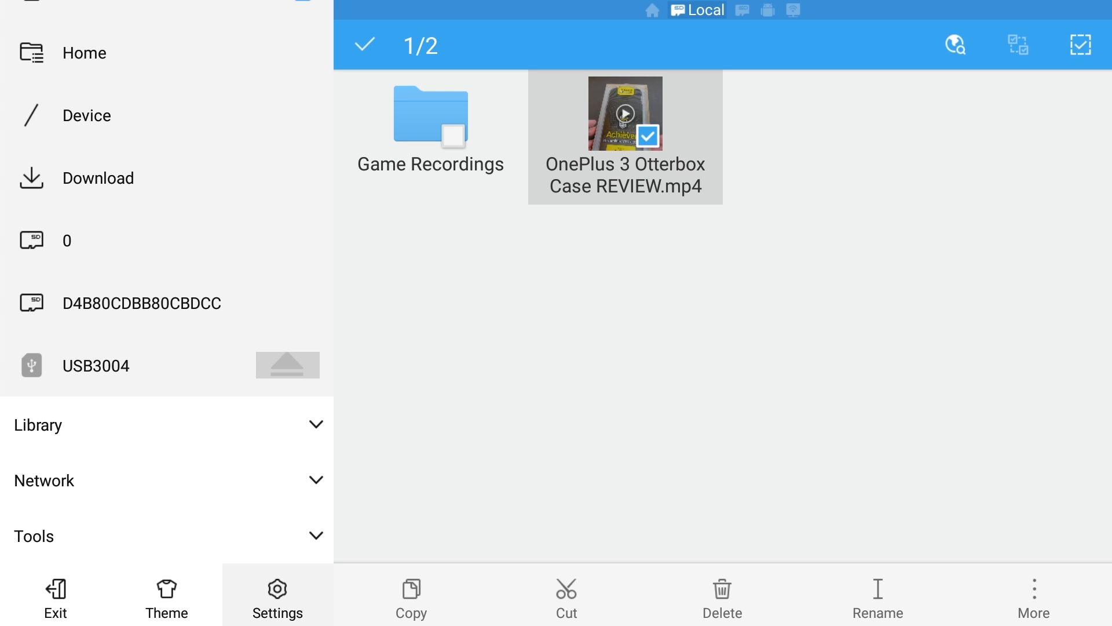
pyautogui.click(565, 598)
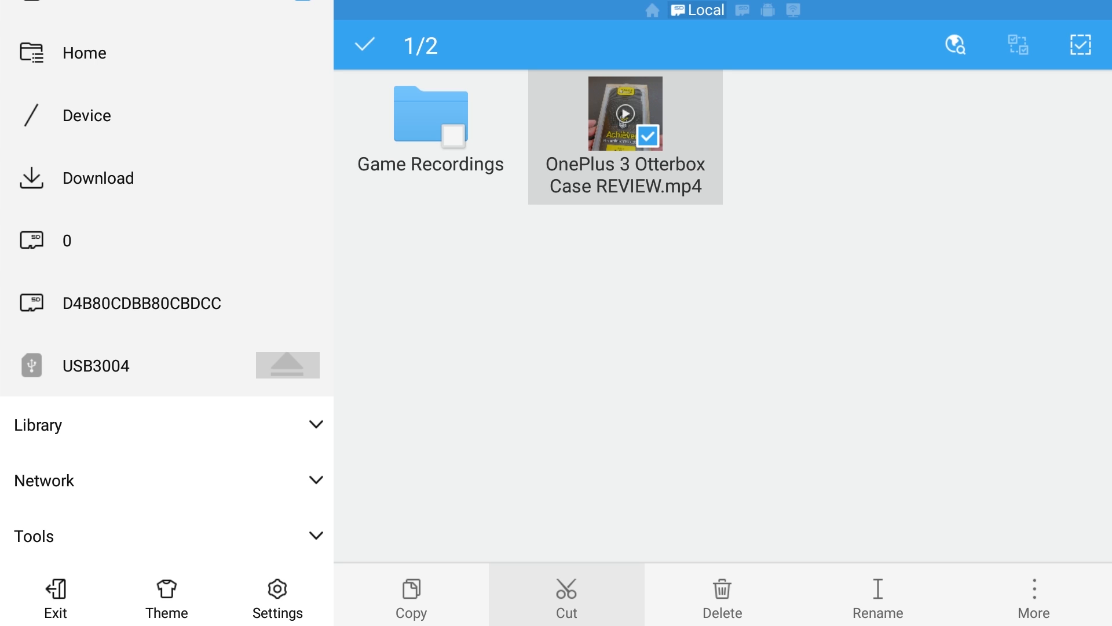
pyautogui.click(566, 610)
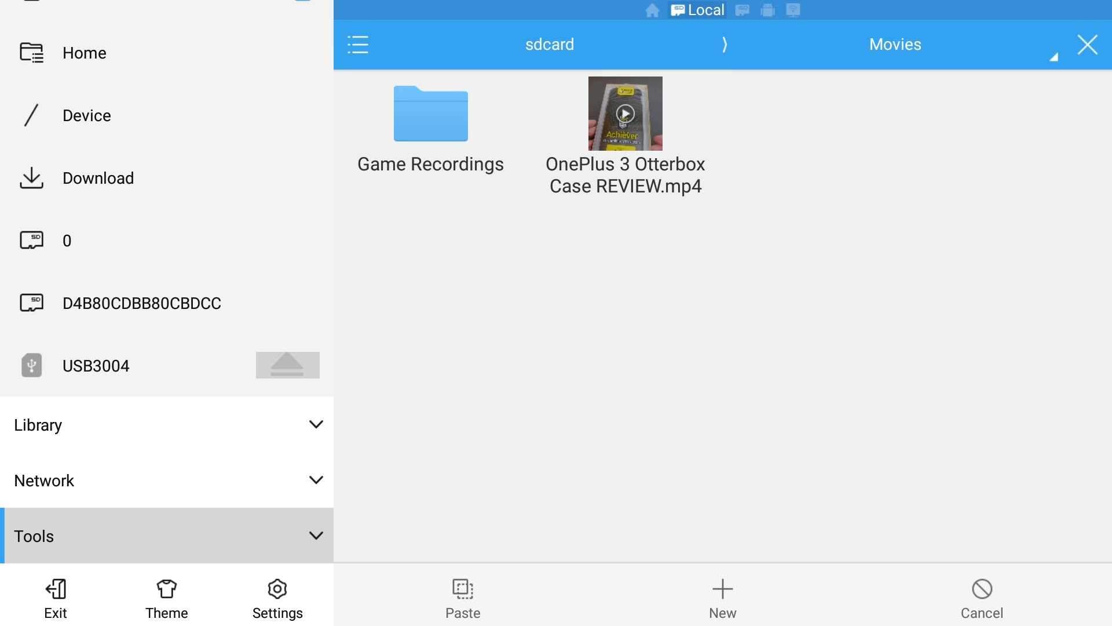
pyautogui.click(142, 303)
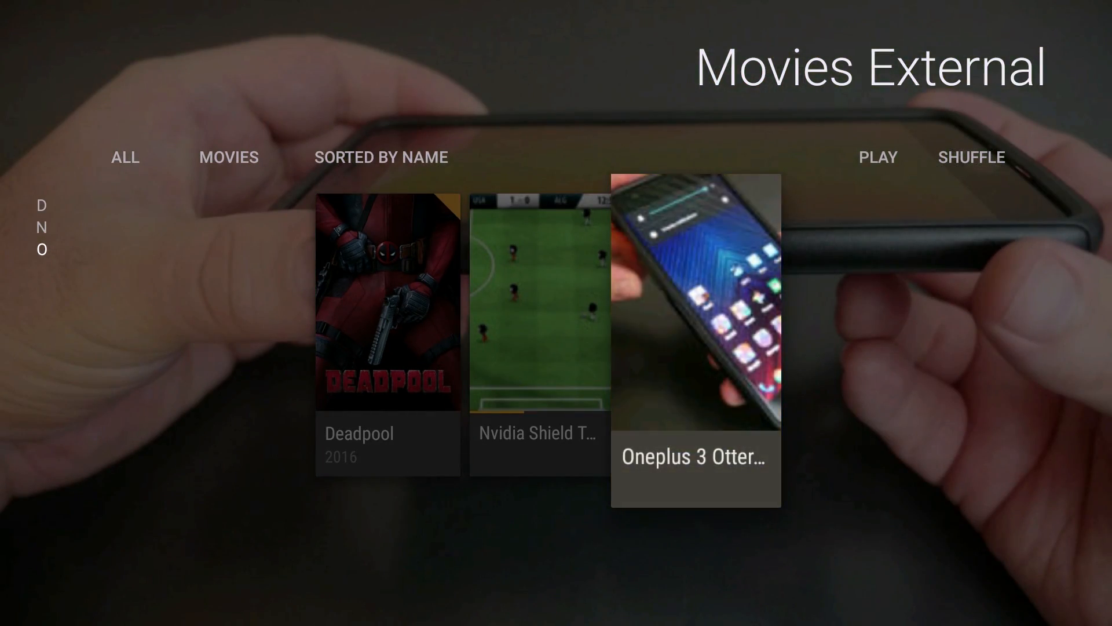
# - Start playback of the Oneplus 3 Otterbox Case Review and fast-forward up to 128x
pyautogui.click(695, 341)
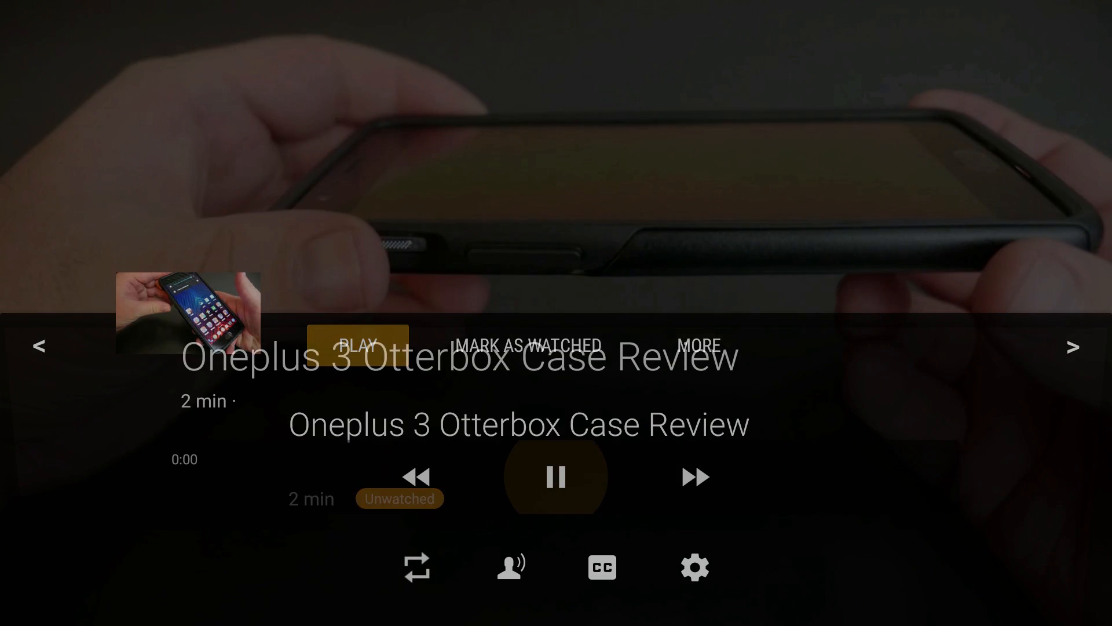
pyautogui.click(694, 477)
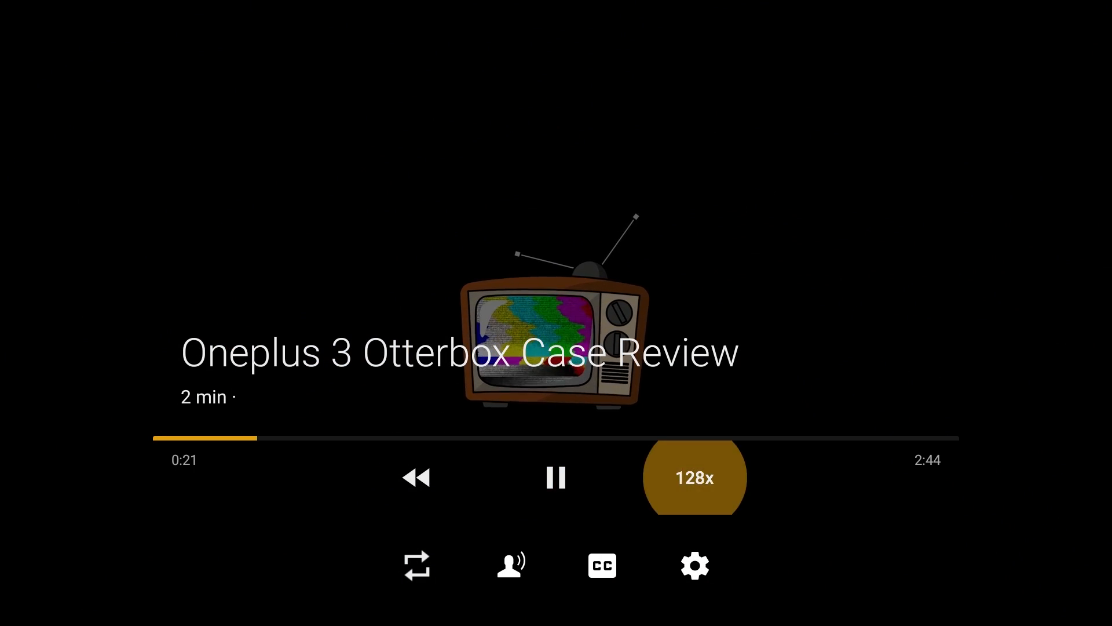